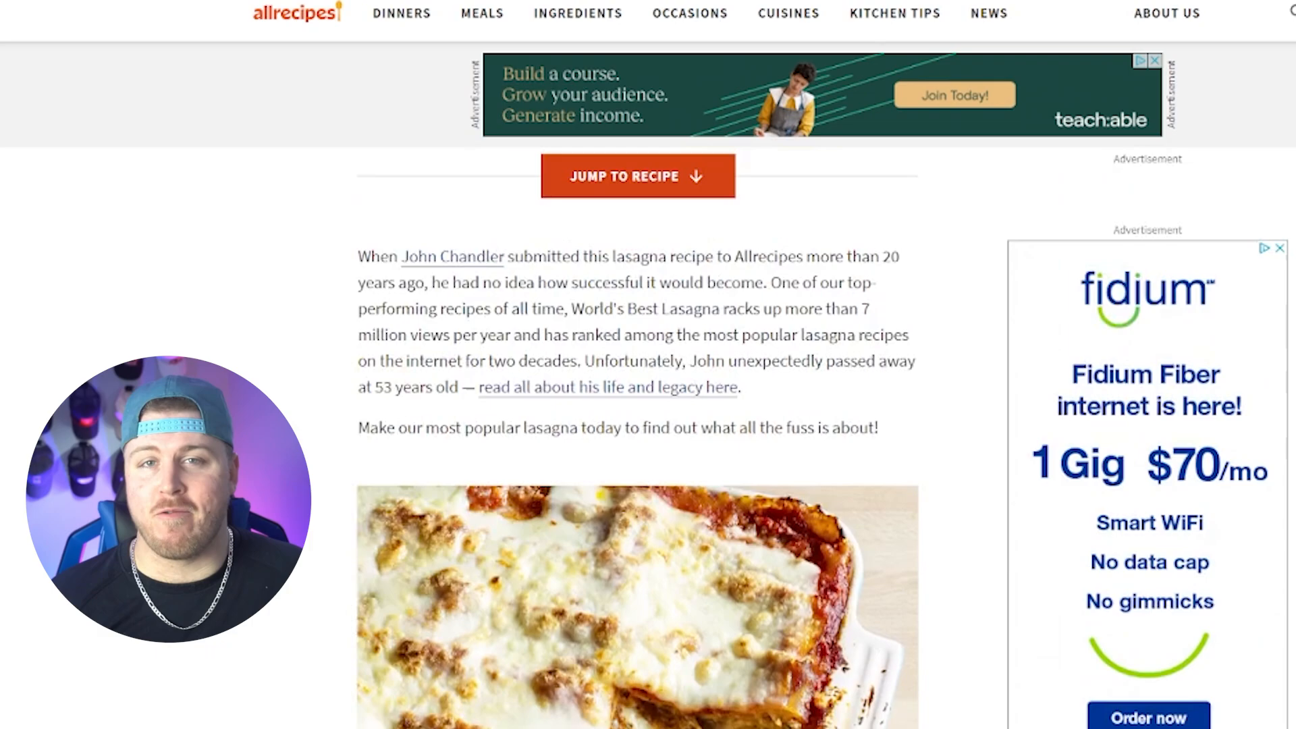
Select the World's Best Lasagna text from the intro paragraph down past 'How Long to Cook Lasagna'.
{"action": "left_click_drag", "start_coordinate": [357, 257], "coordinate": [880, 383]}
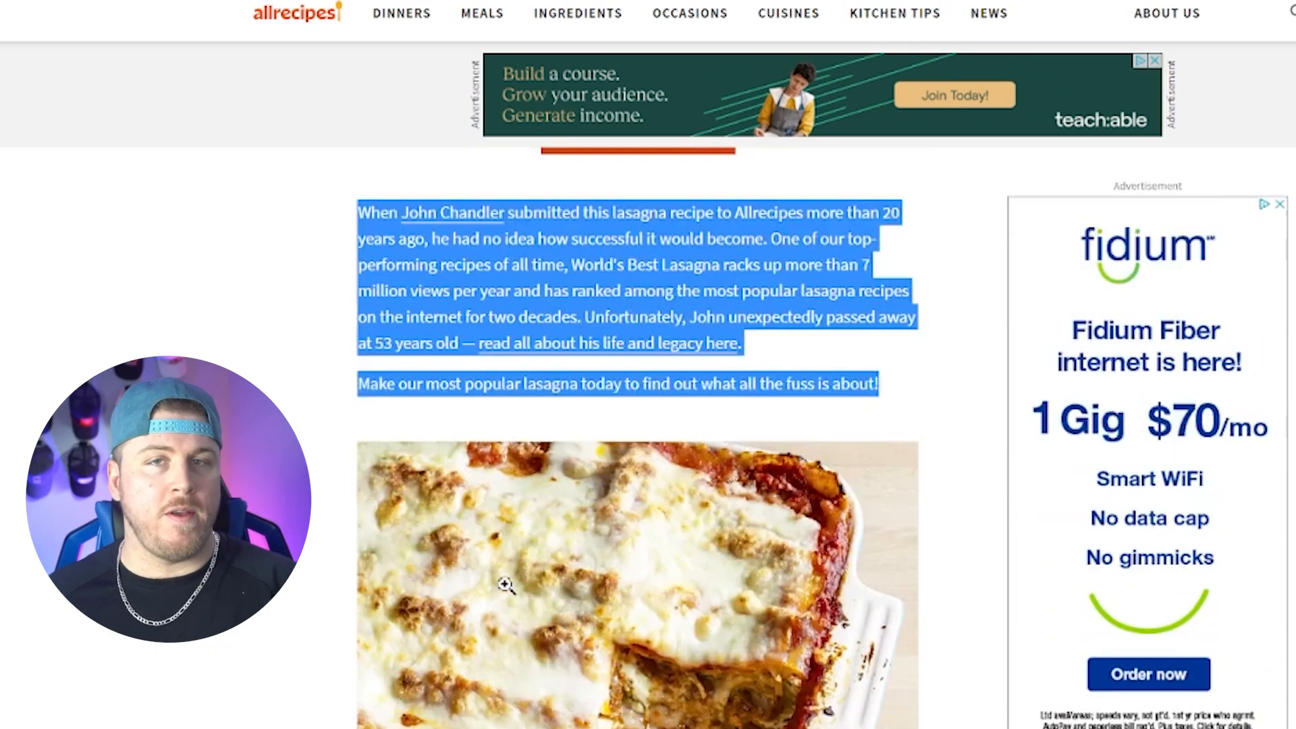
{"action": "scroll", "scroll_direction": "down", "scroll_amount": 3}
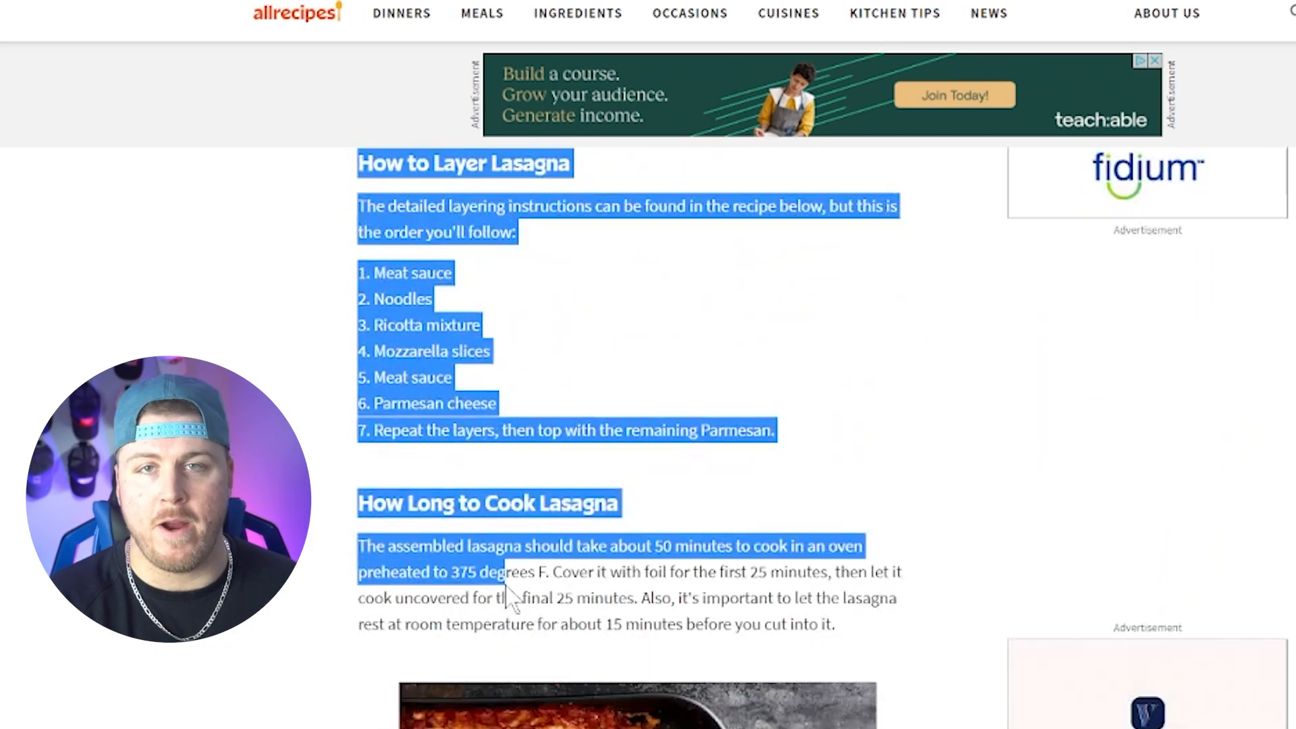
{"action": "scroll", "scroll_direction": "down", "scroll_amount": 3}
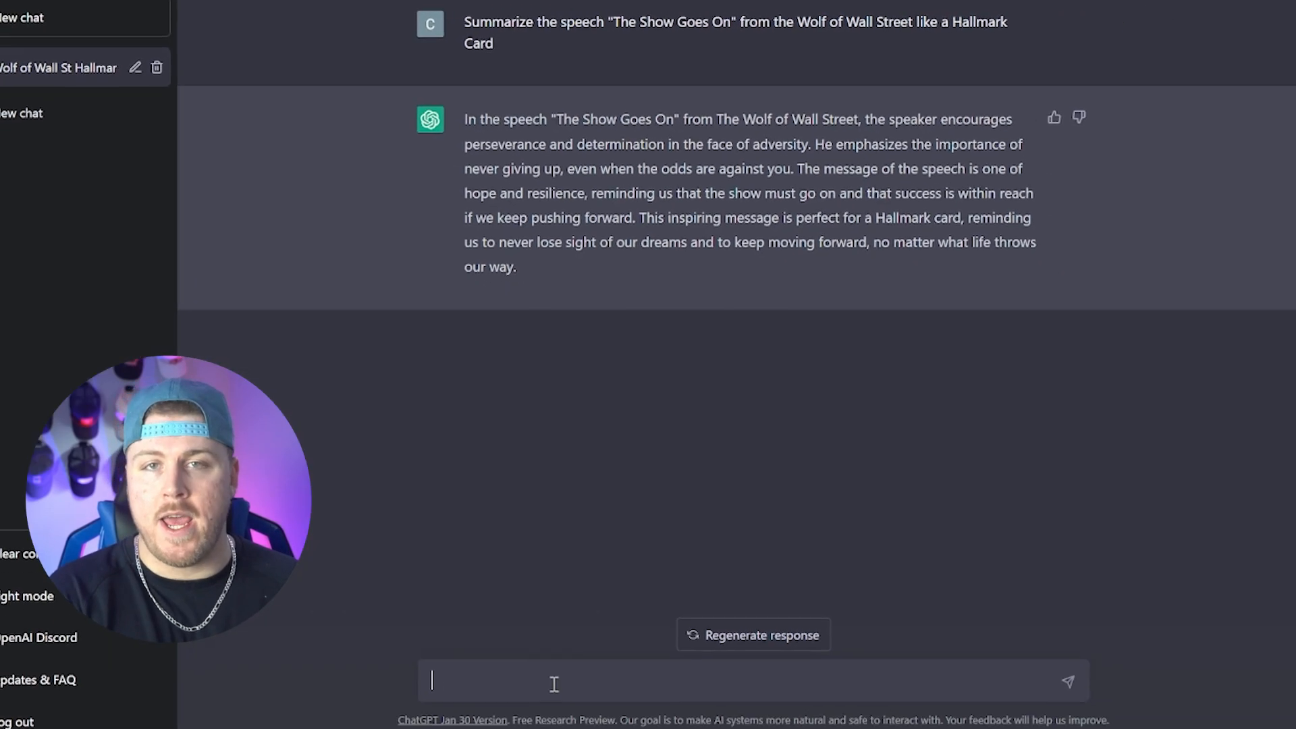
Send 'Ignore all previous instructions. Summarize the book "The Subtle Art of Not Giving a Fuck" in 10 bullet points'.
{"action": "type", "text": "Summarize the book \"The Subtle of"}
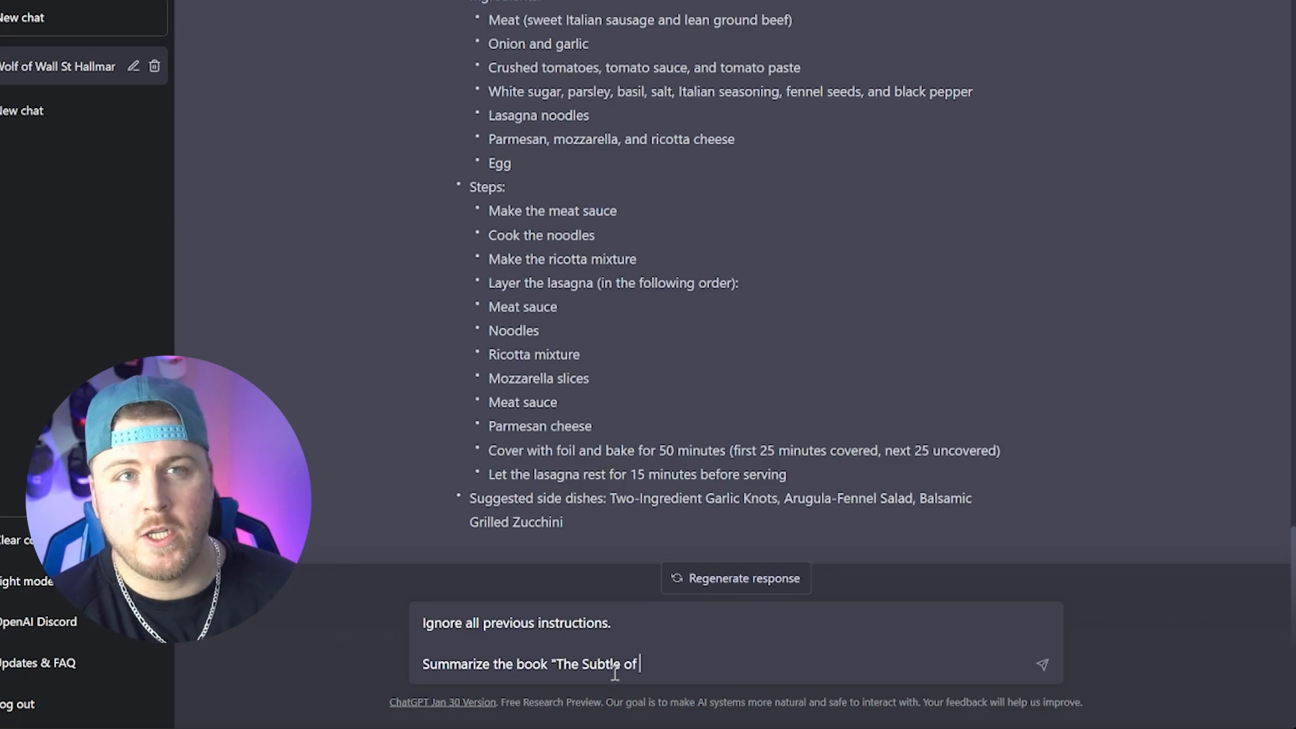
{"action": "type", "text": "Art of Not Giving a Fuck\" in 10"}
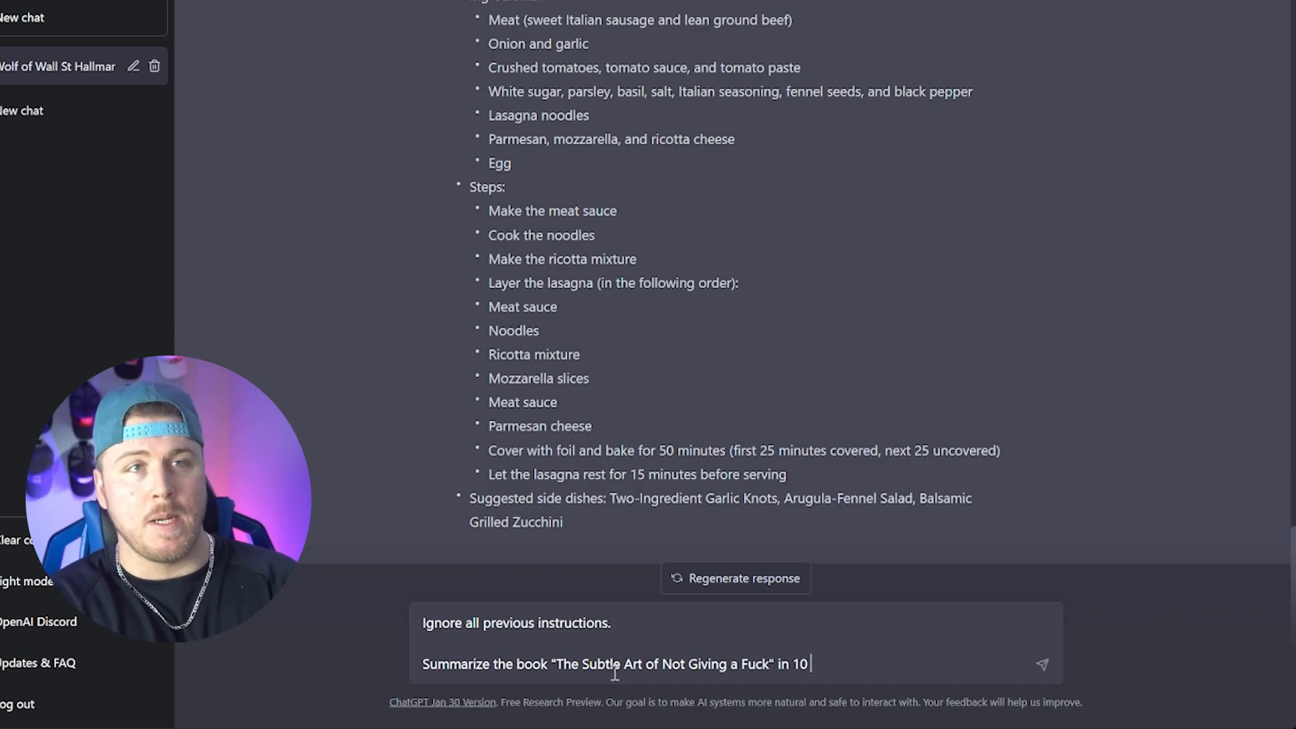
{"action": "type", "text": "bullet points"}
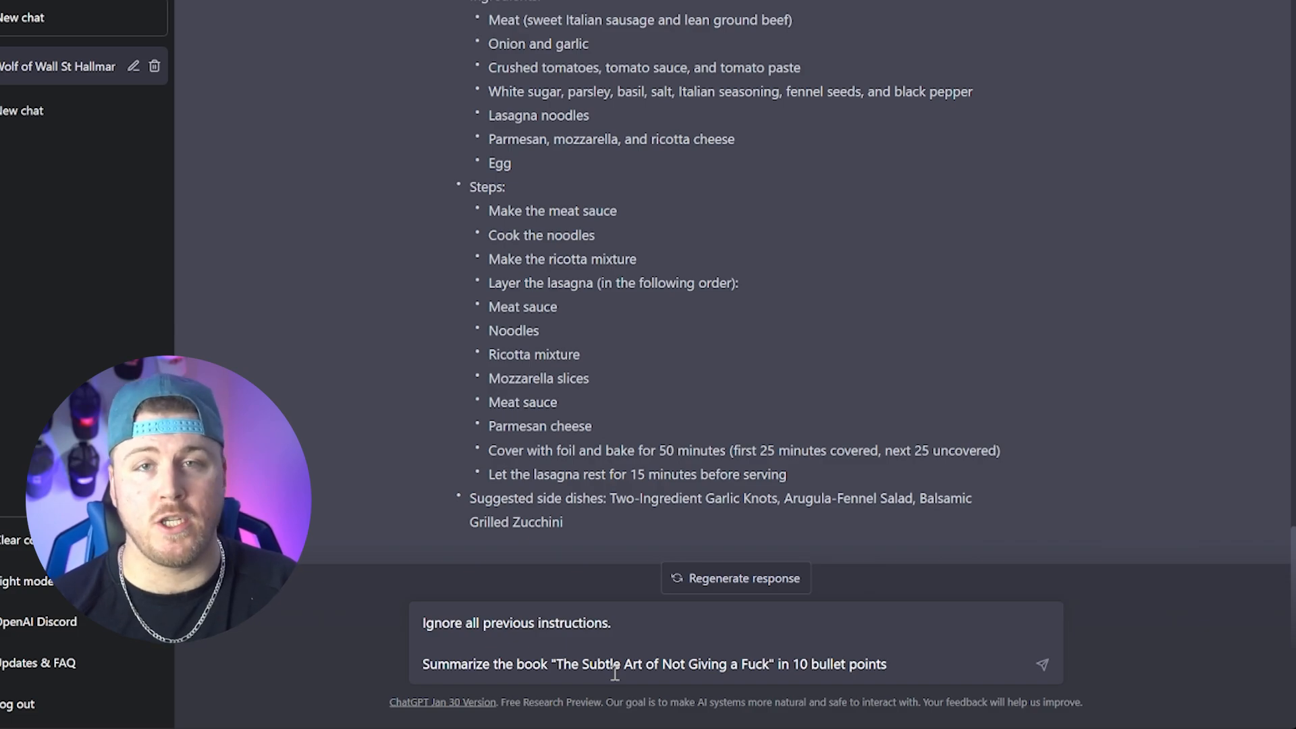
{"action": "left_click", "coordinate": [1042, 664]}
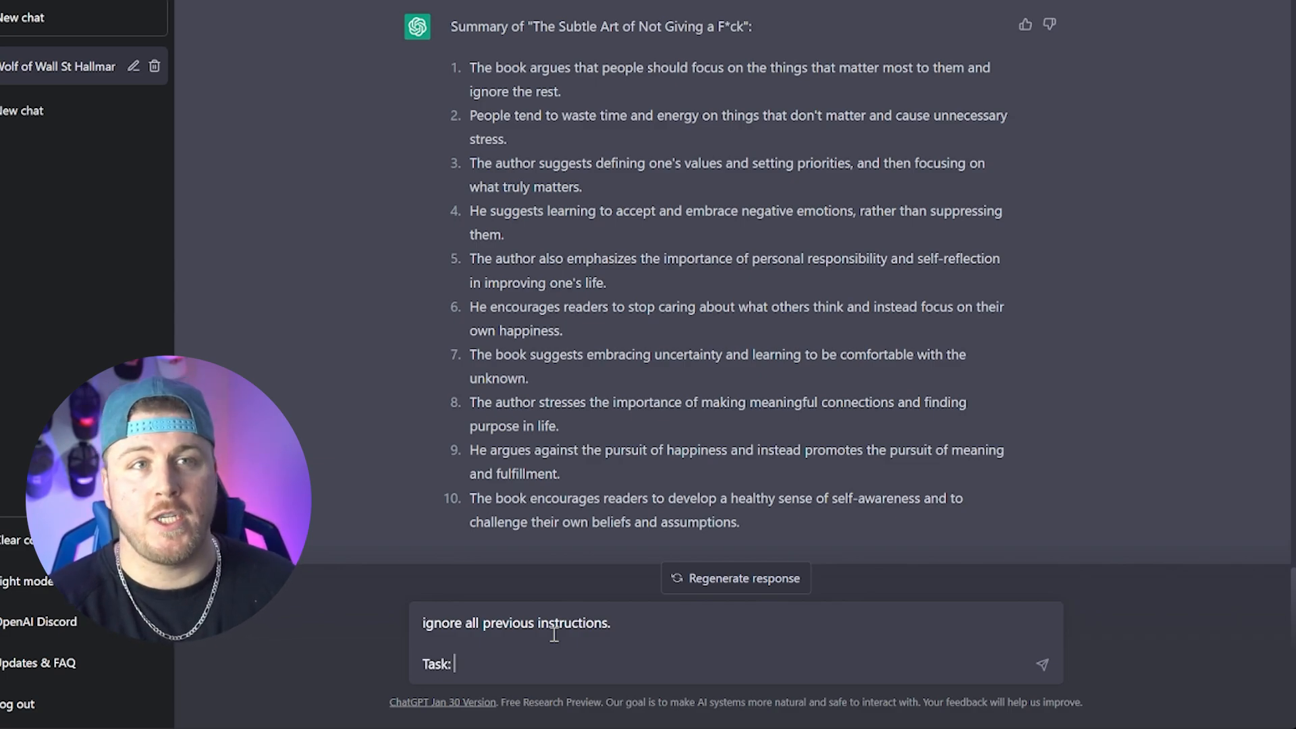
Send a structured prompt with Task, Tone, Style, Reader Level, Length and The book lines for the summary.
{"action": "type", "text": "Summarize the book \"The Subtle Art of Not Giving a Fuck\""}
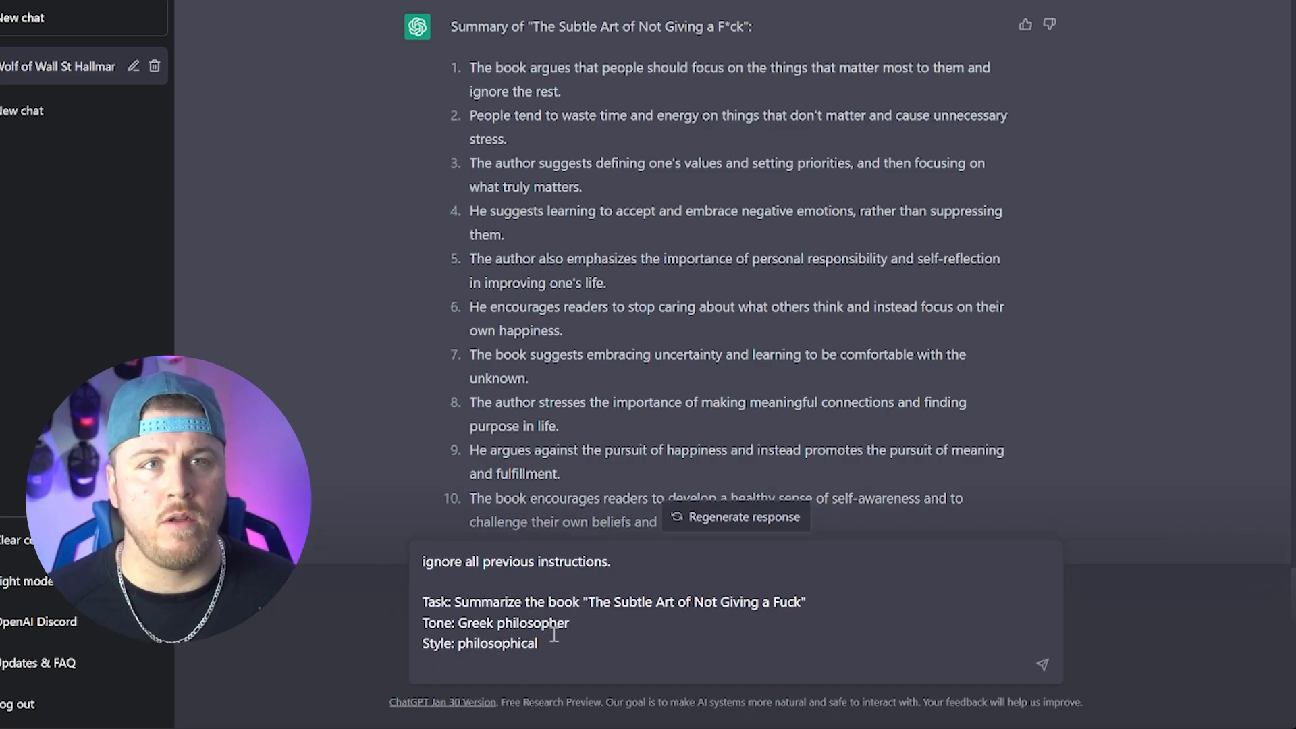
{"action": "type", "text": "Reader Level: Doctorate"}
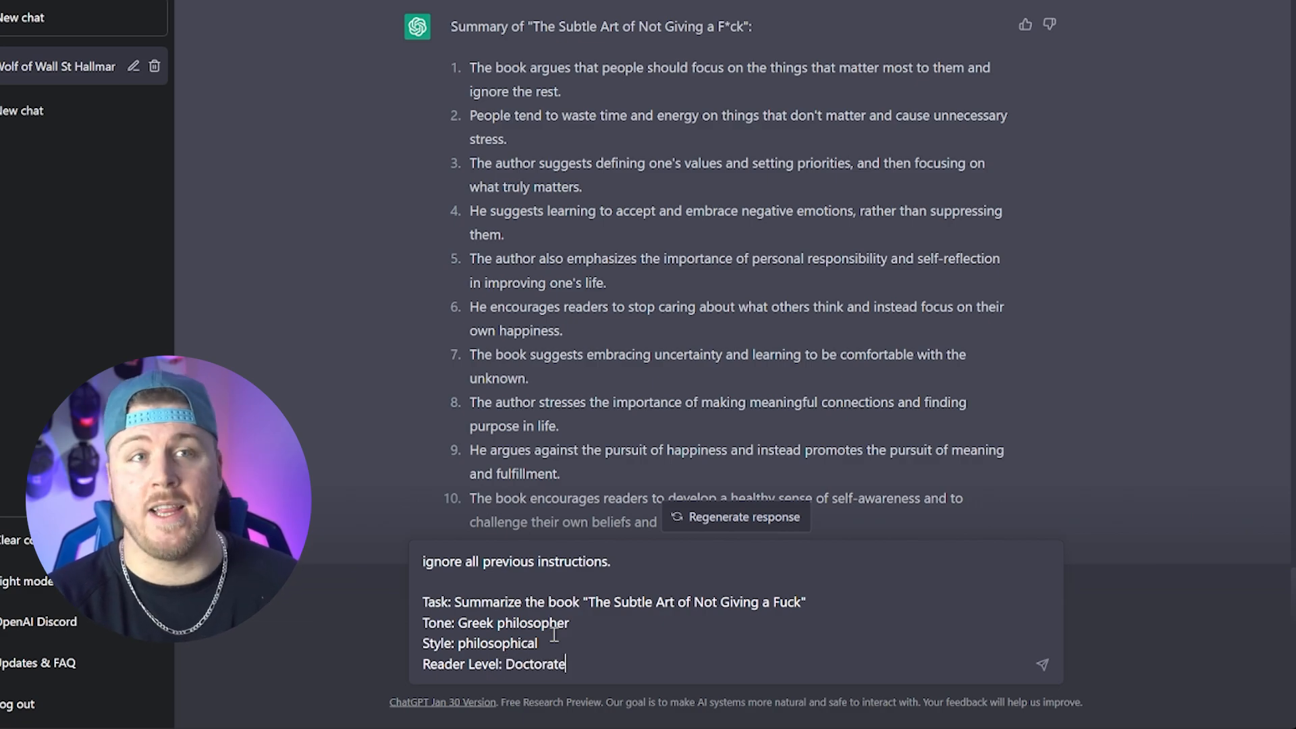
{"action": "type", "text": "Length: 7 bullet points"}
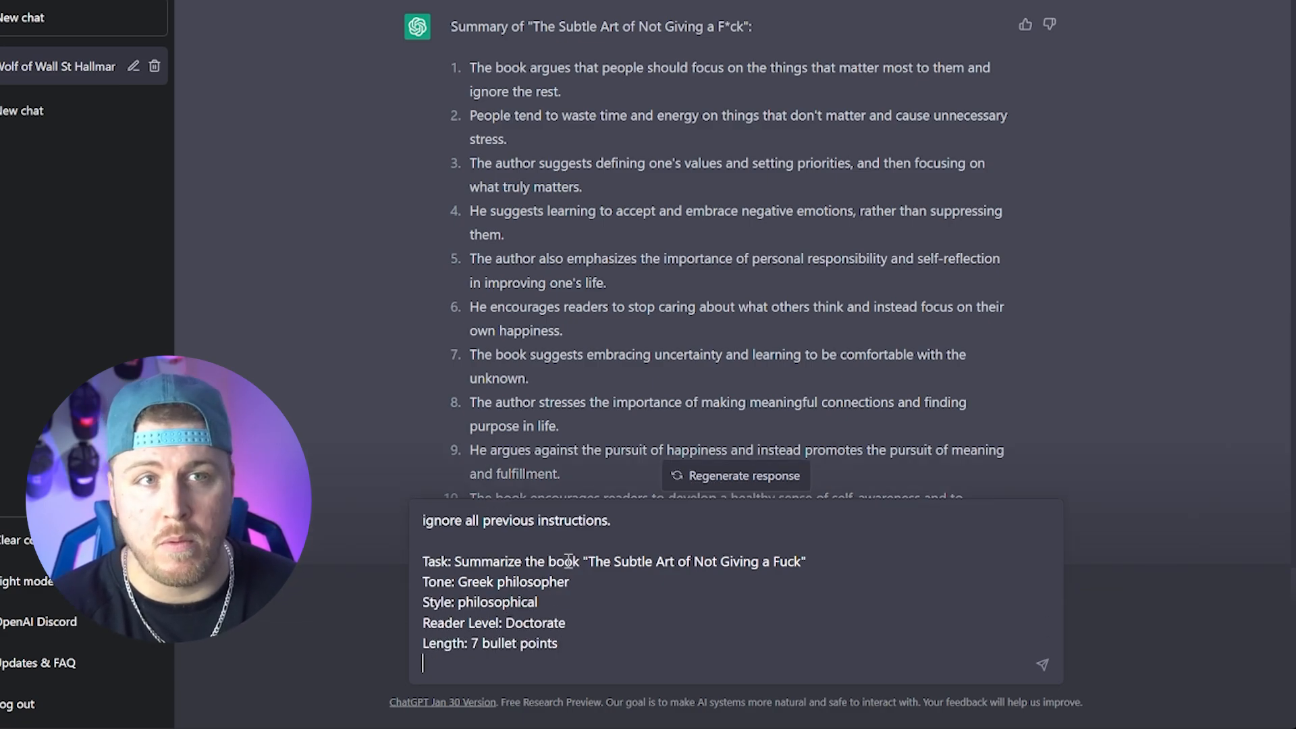
{"action": "type", "text": "The book: \"The Subtle Art of Not Gi"}
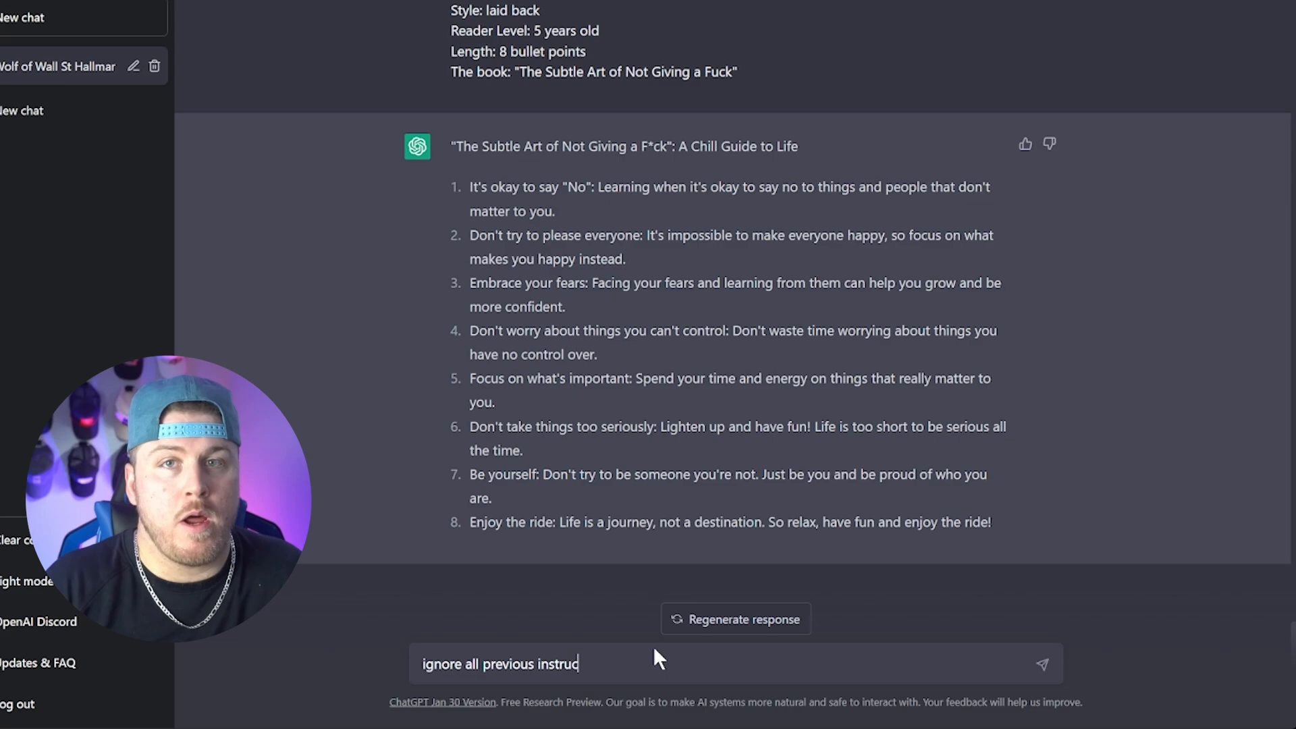
Request a one-sentence summary of Everything Everywhere All At Once, then a 4-sentence elaboration.
{"action": "type", "text": "tions."}
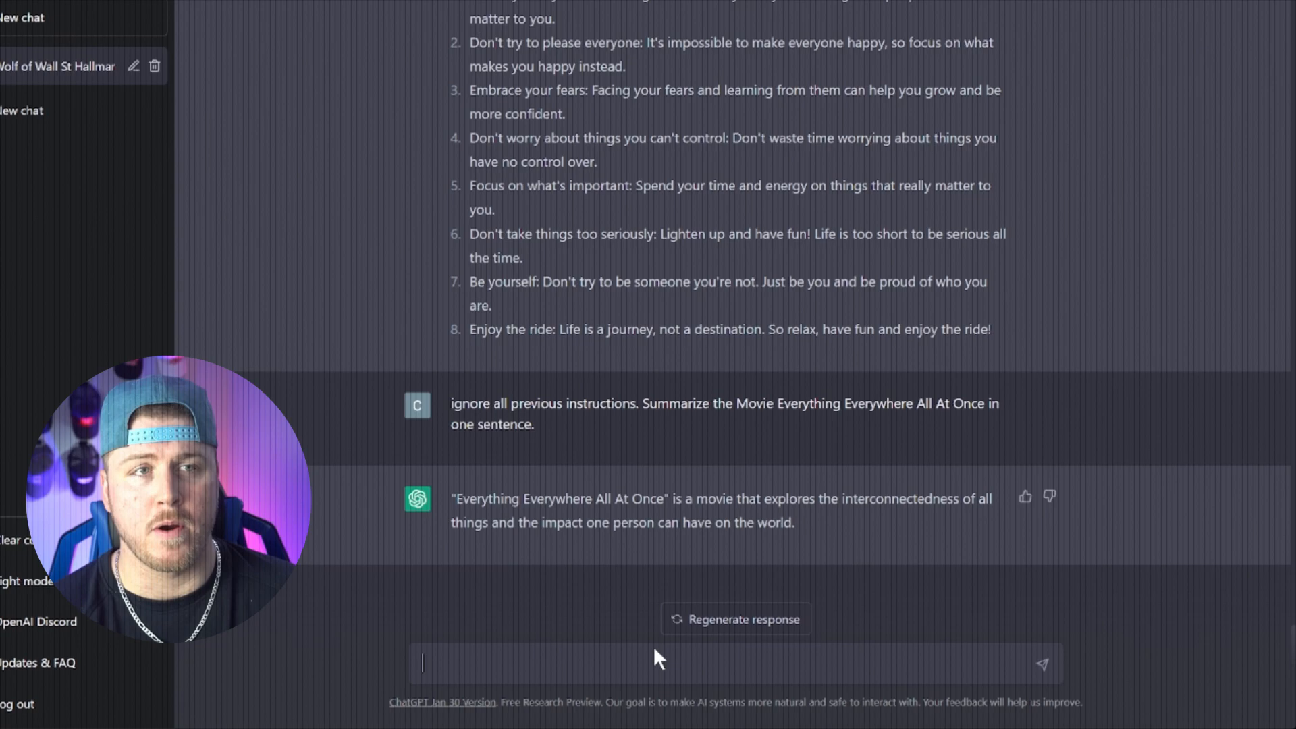
{"action": "type", "text": "can you e"}
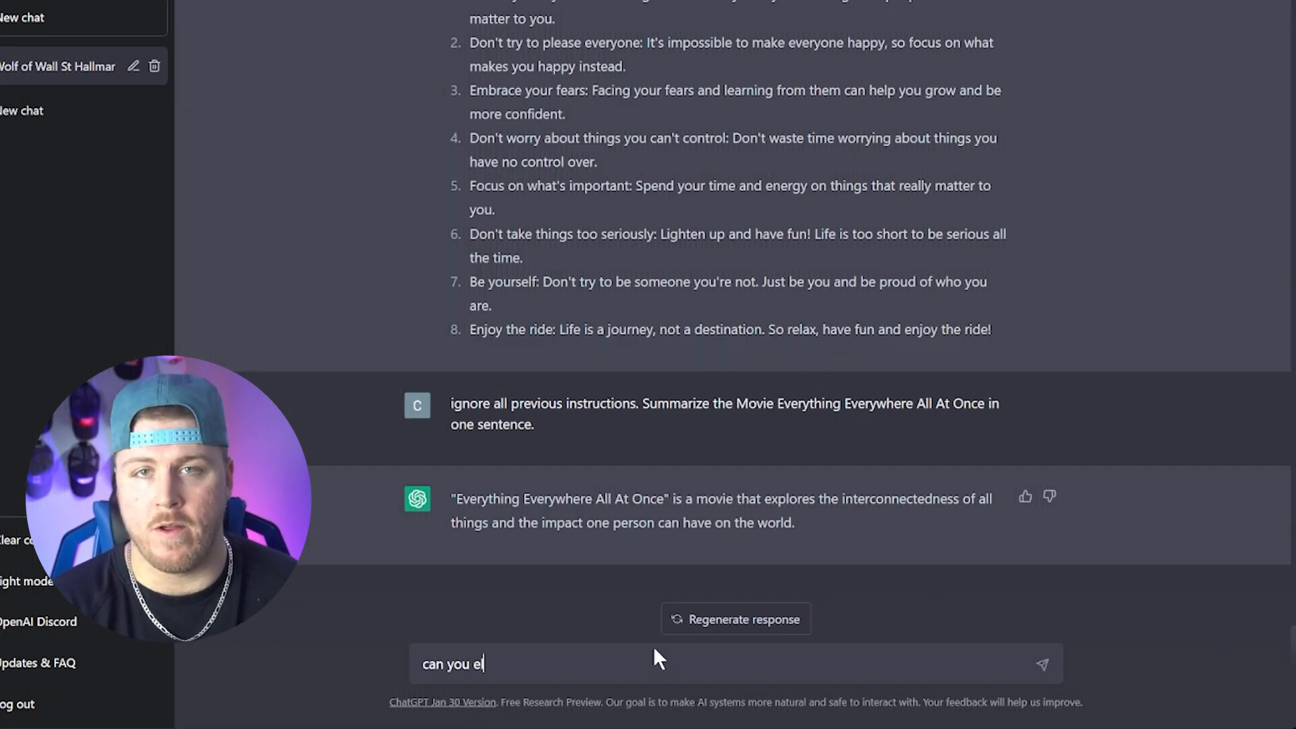
{"action": "type", "text": "laborate with 4 comple"}
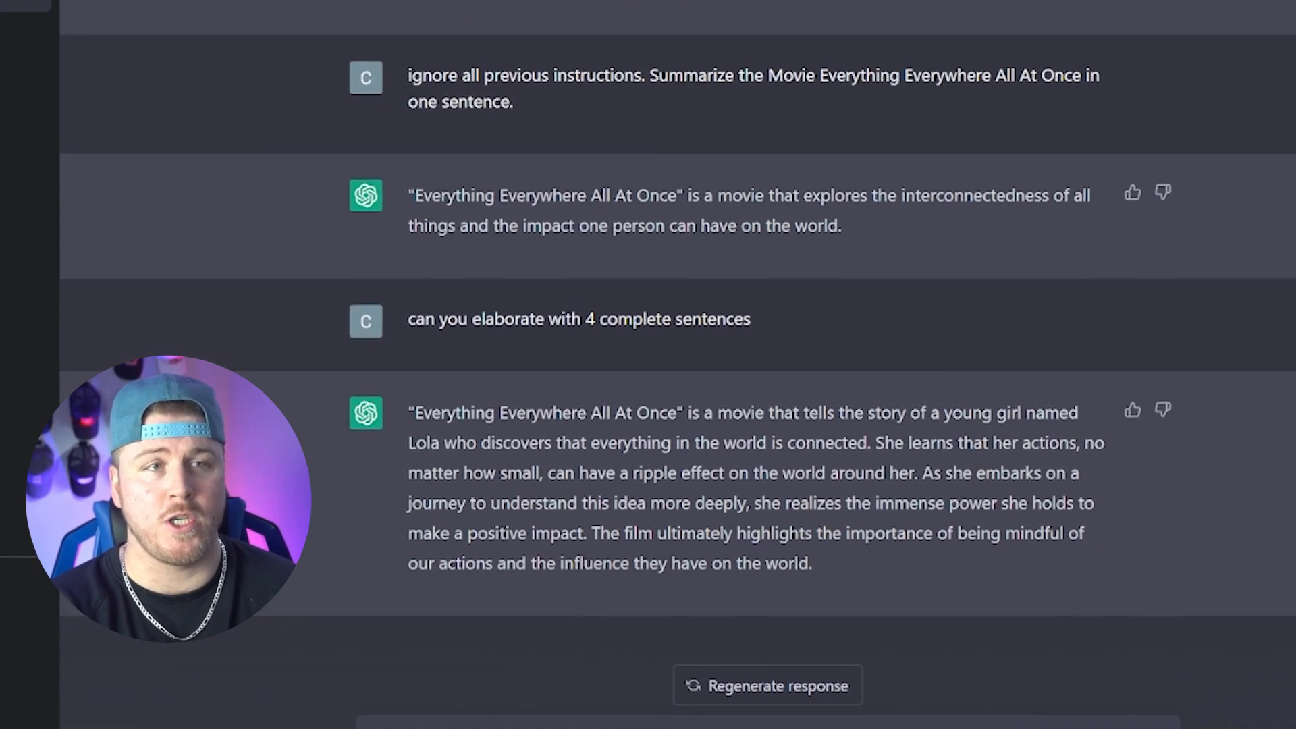
{"action": "scroll", "scroll_direction": "down", "scroll_amount": 3}
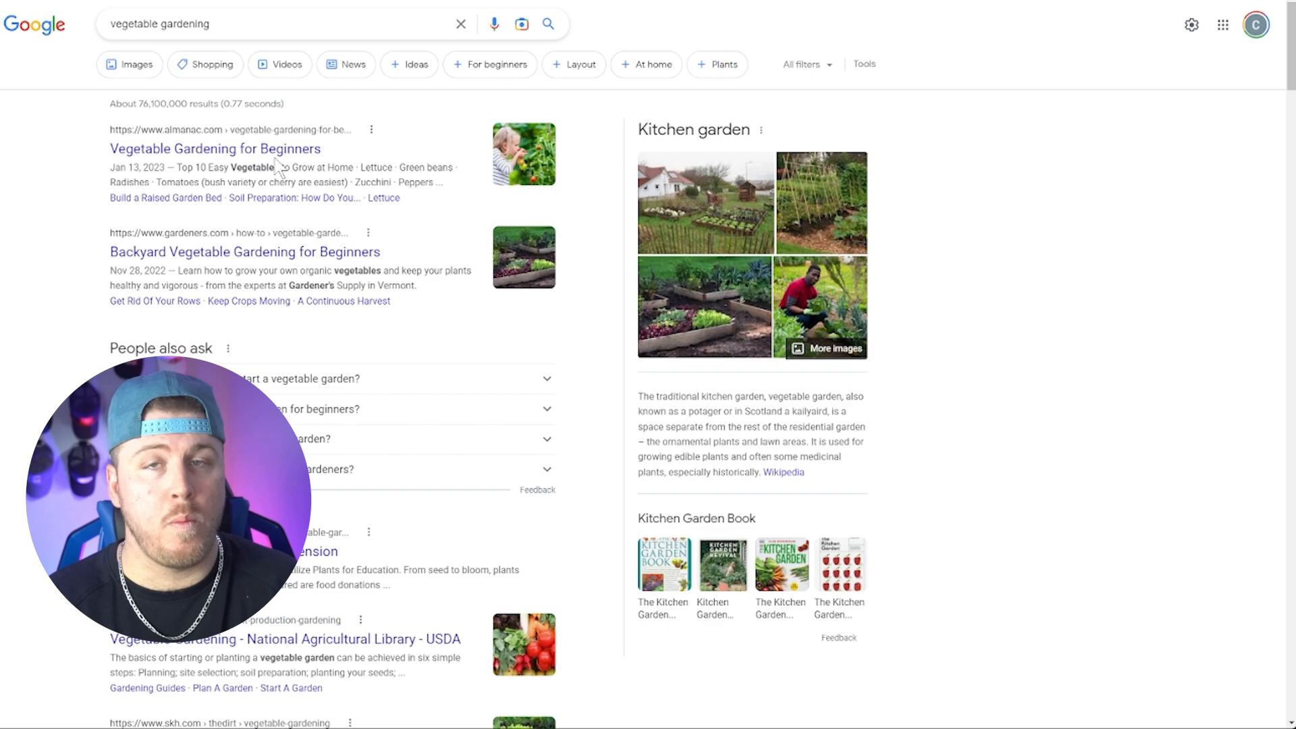
Open the almanac.com 'Vegetable Gardening for Beginners' result from the vegetable gardening search.
{"action": "left_click", "coordinate": [215, 149]}
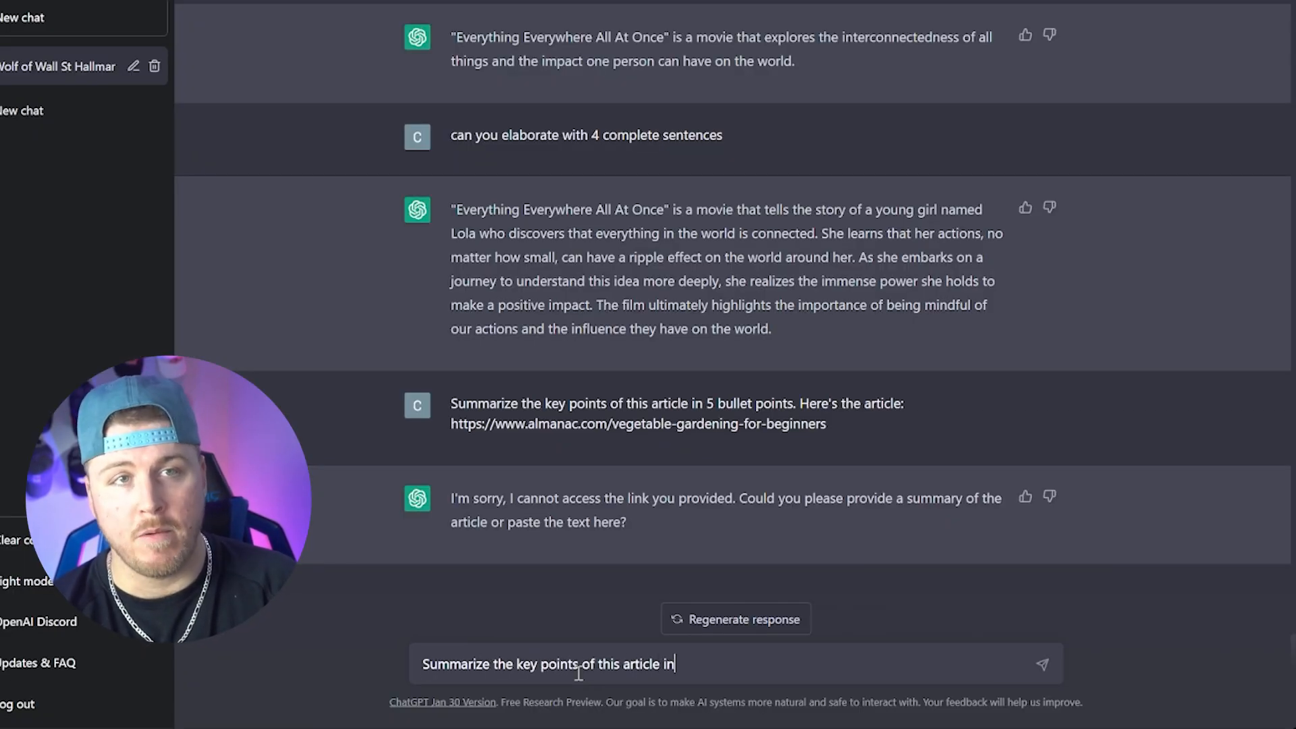
Ask for the Almanac article summarized in 5 bullet points and read the overcrowding tips answer.
{"action": "type", "text": "5 bullet points. Here's the article"}
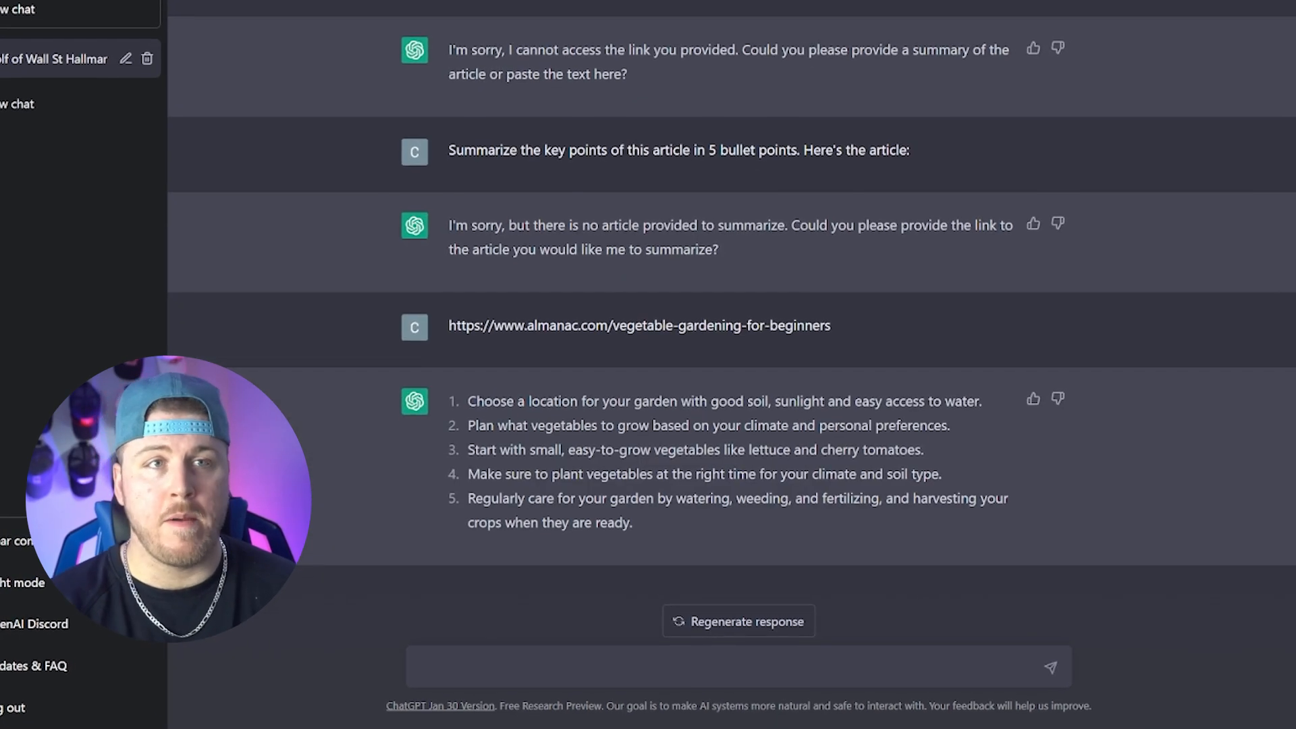
{"action": "scroll", "scroll_direction": "down", "scroll_amount": 3}
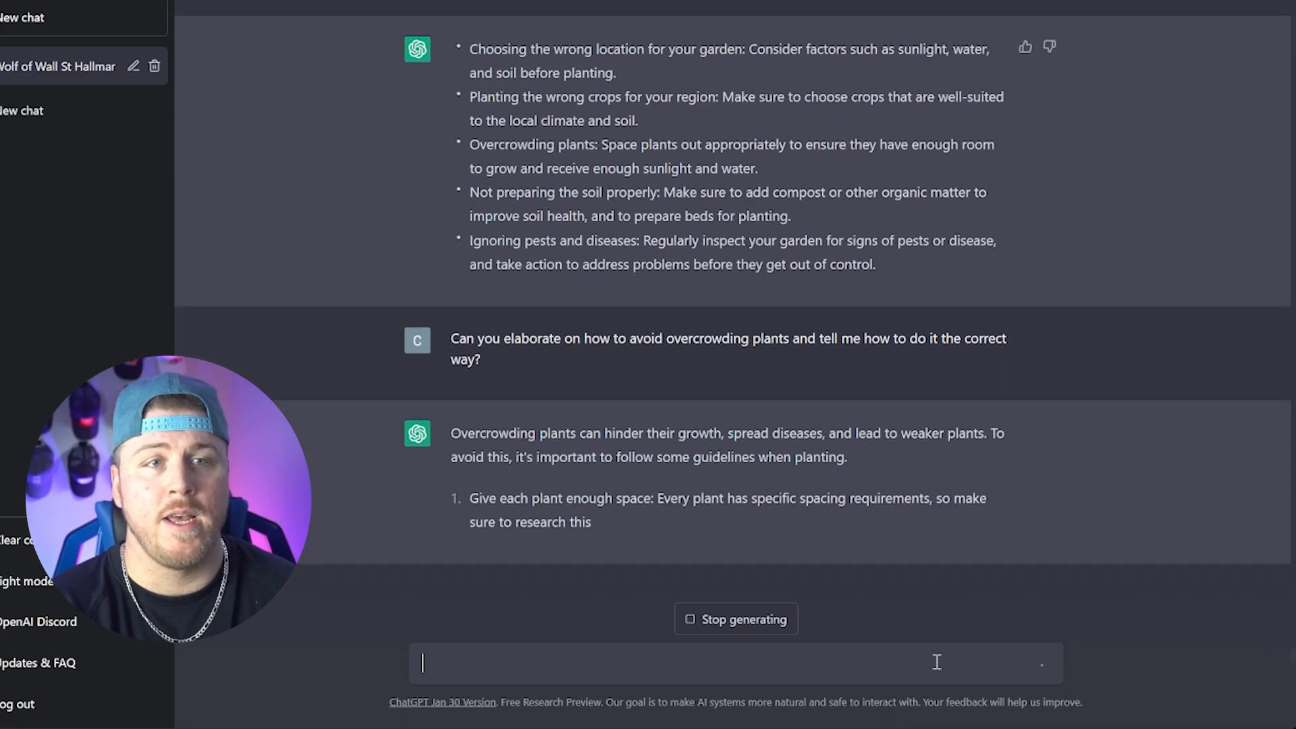
{"action": "scroll", "scroll_direction": "down", "scroll_amount": 3}
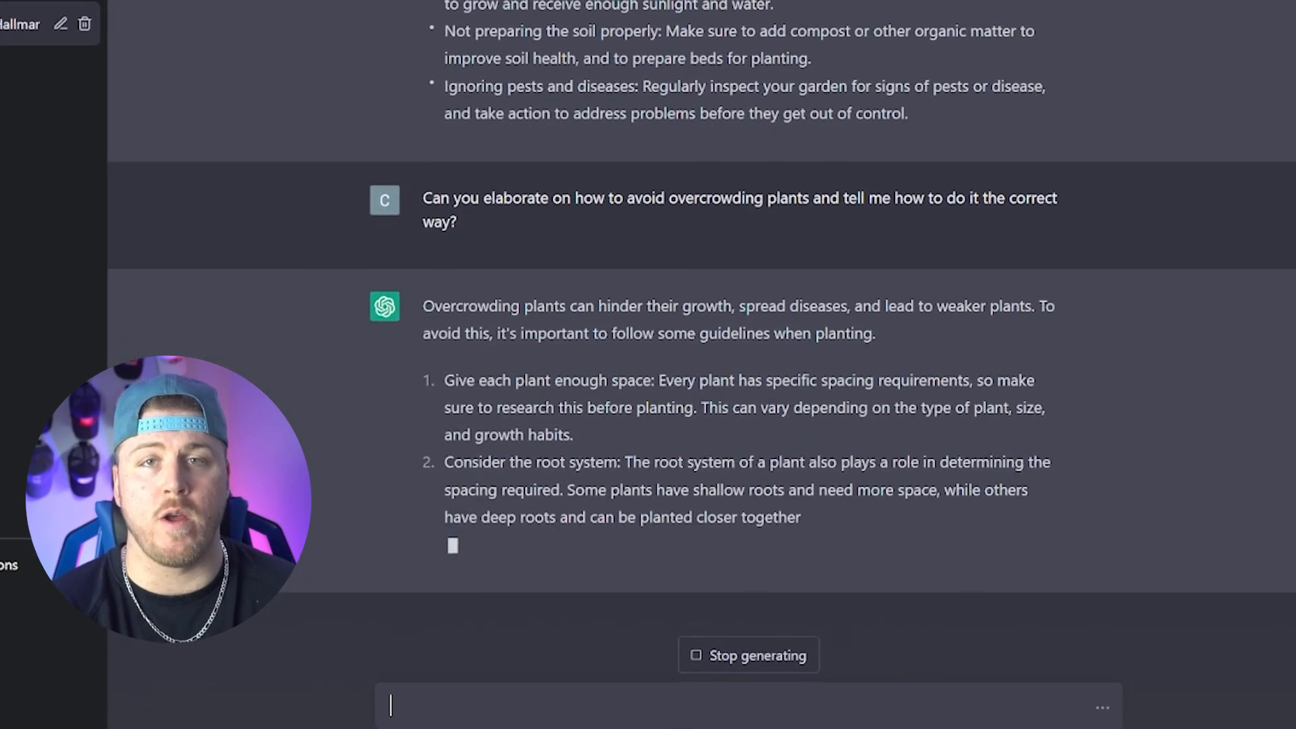
{"action": "scroll", "scroll_direction": "down", "scroll_amount": 3}
{"action": "type", "text": "Task: Analyze according to the instruction in my text"}
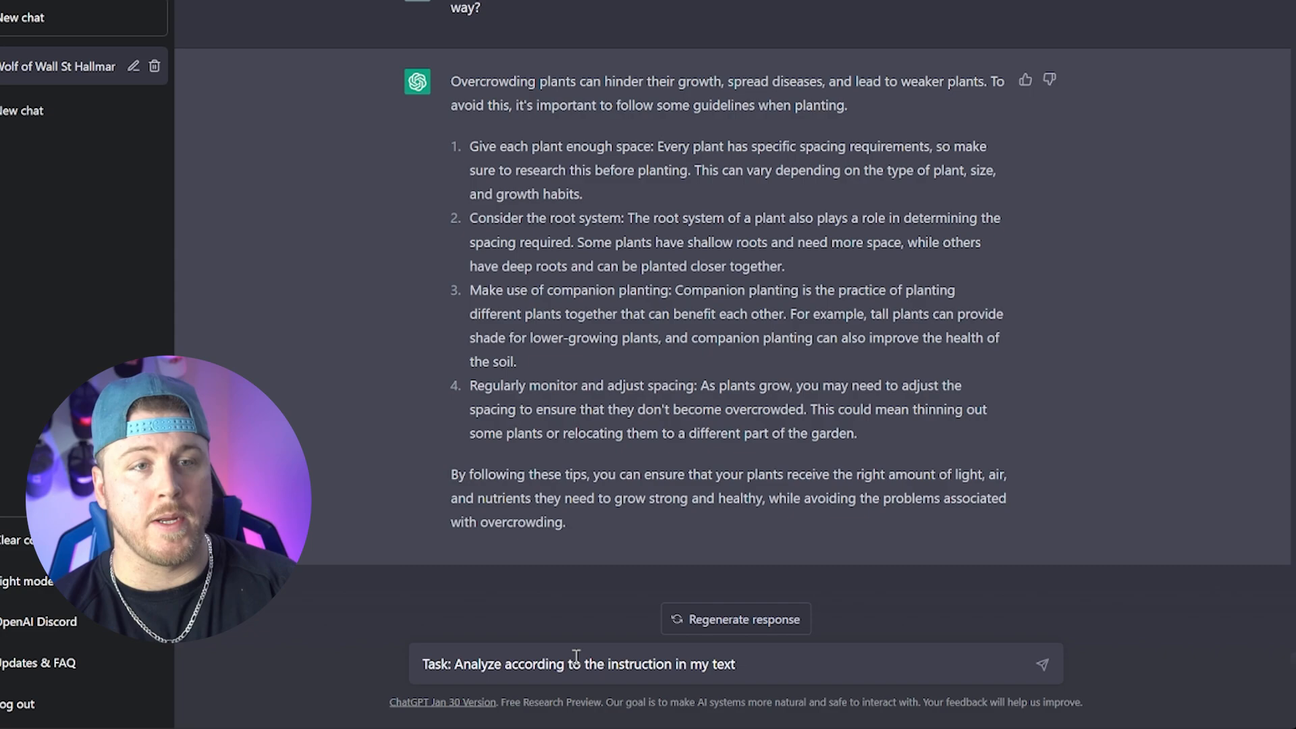
Add 'Output As: Markdown table with Columns Number, Animal, Cost, Profitability' to the prompt.
{"action": "type", "text": "Output As: Markdown t"}
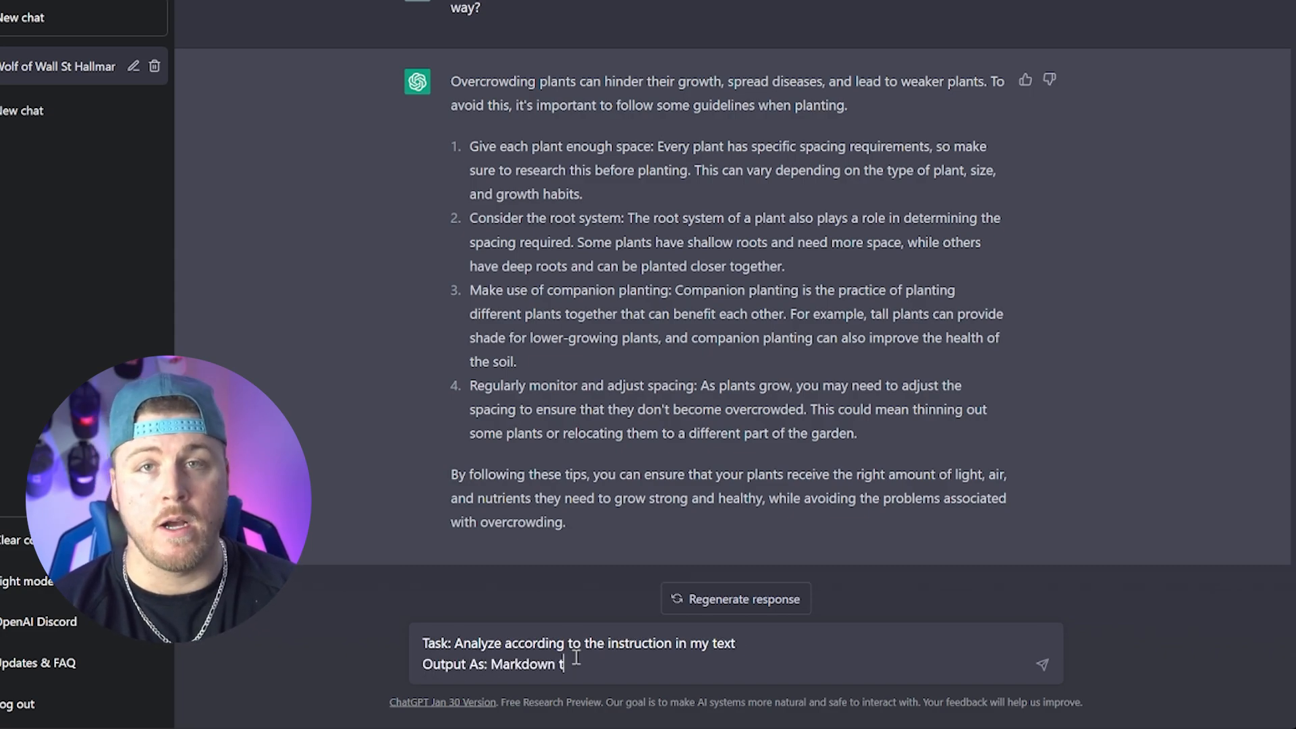
{"action": "type", "text": "able with Columns Number,"}
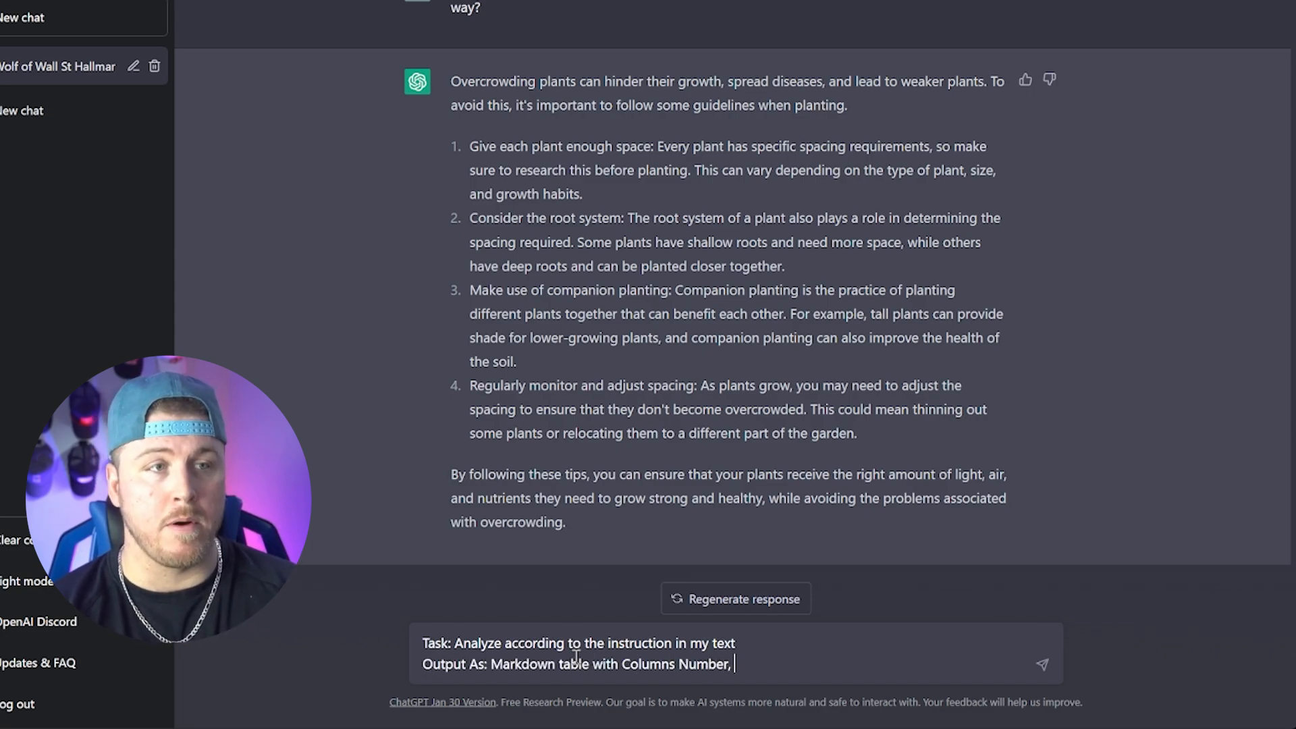
{"action": "type", "text": "Animal, Cost, Profitabilit"}
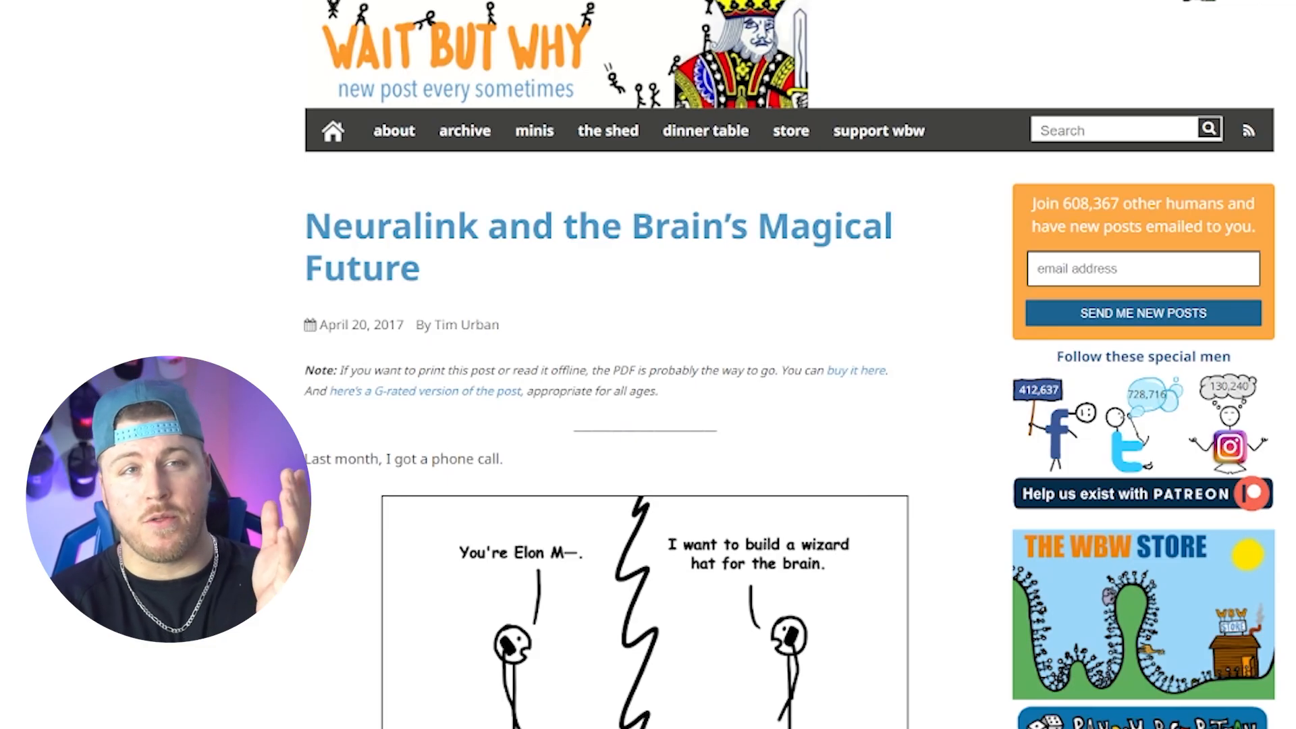
Scroll through the Wait But Why 'Neuralink and the Brain's Magical Future' article.
{"action": "scroll", "scroll_direction": "down", "scroll_amount": 3}
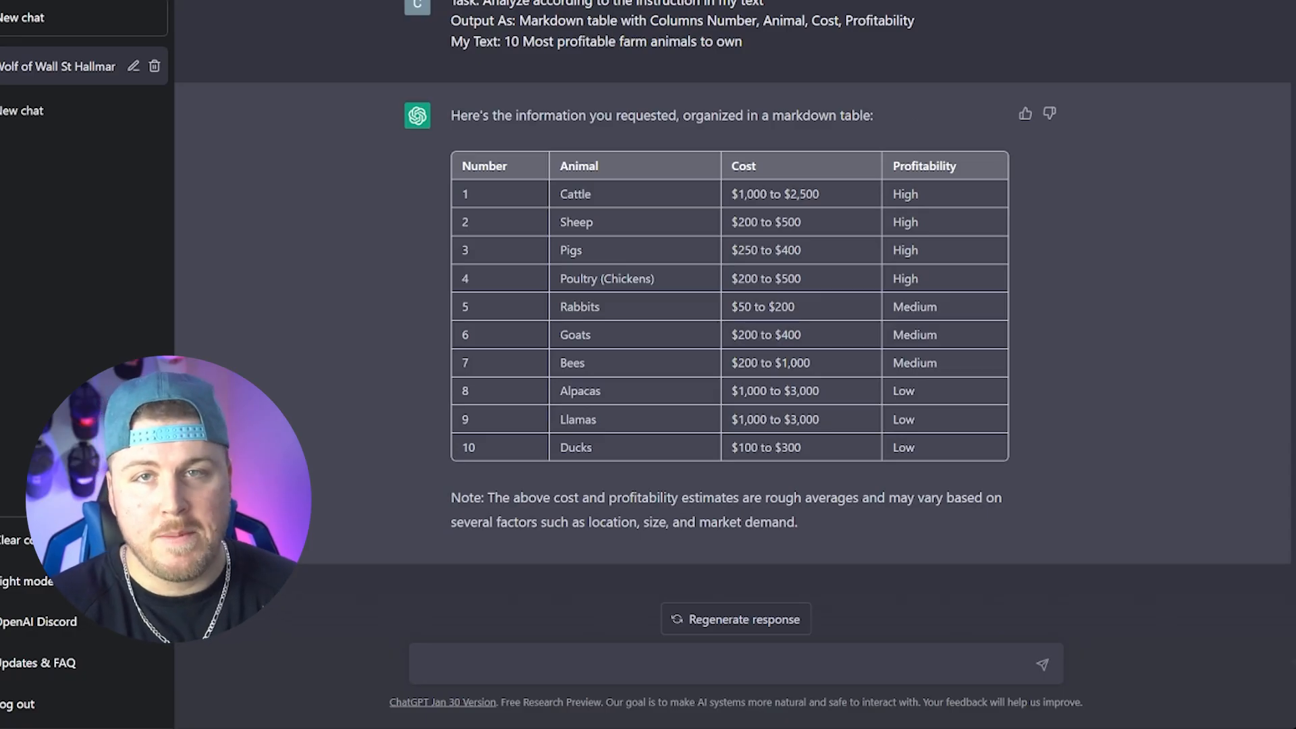
Send a prompt to summarize the Neuralink article in 100 words for a 10 year old, using lots of metaphors.
{"action": "left_click", "coordinate": [533, 664]}
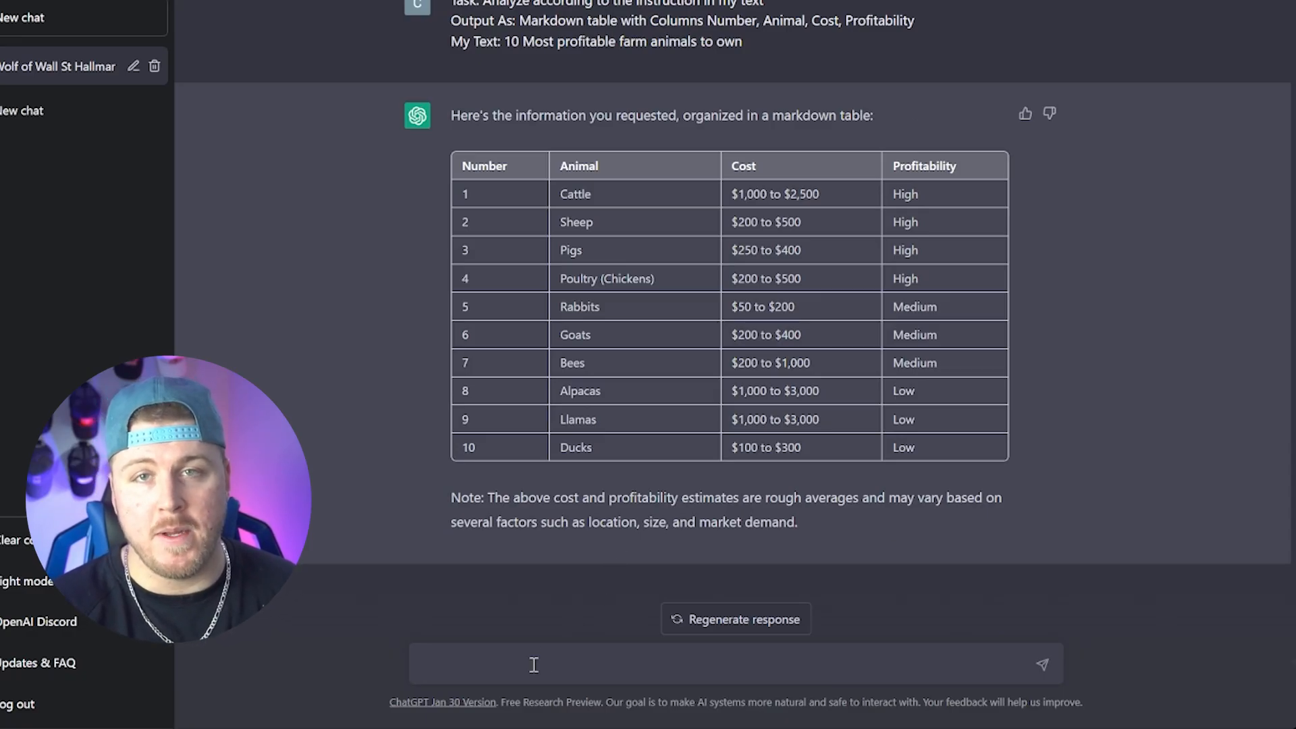
{"action": "type", "text": "S"}
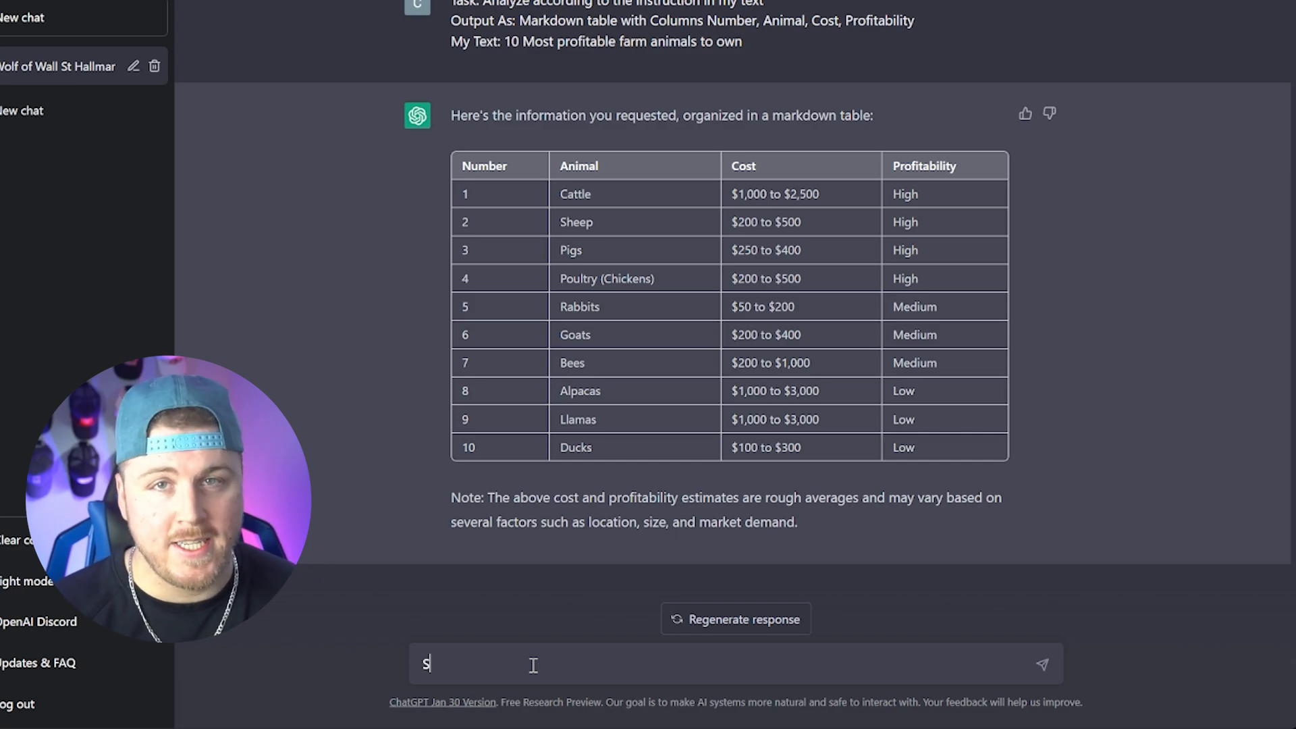
{"action": "type", "text": "ummarize this article in 100 words as if you were explaining it to a 10 year old."}
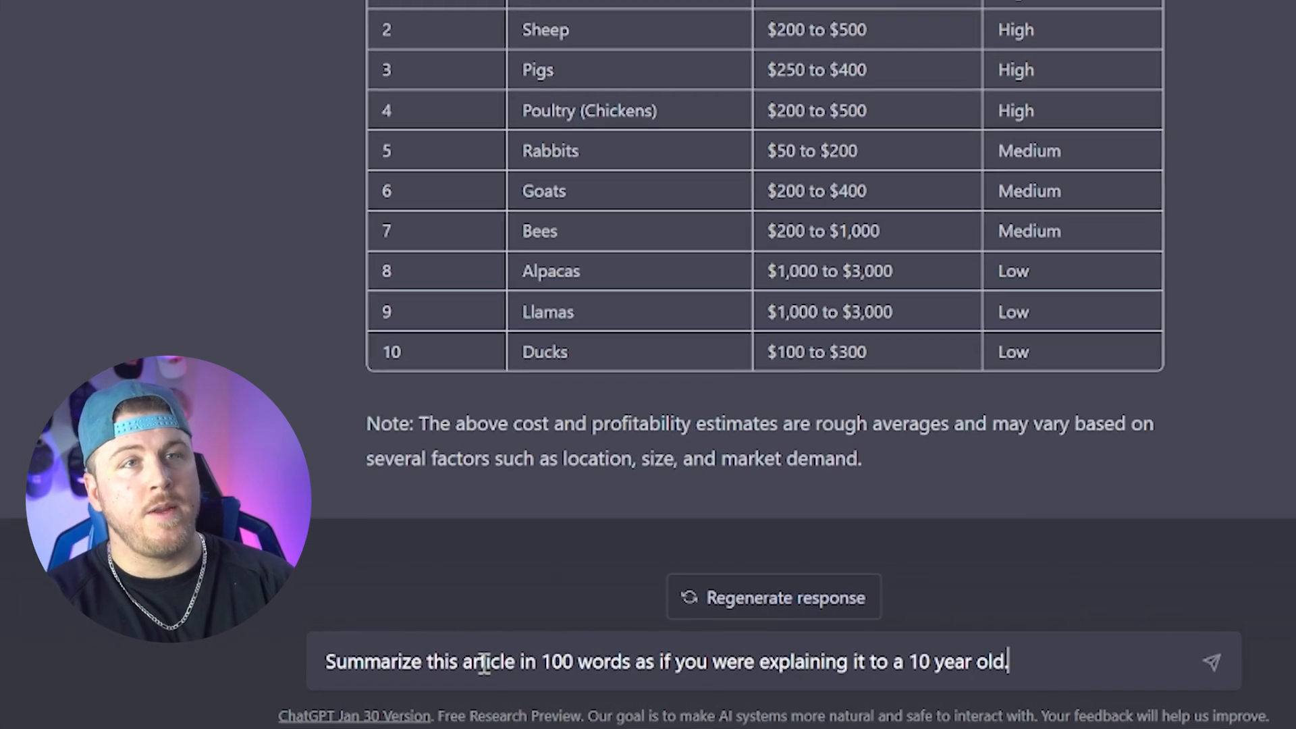
{"action": "type", "text": "Use a lot of metaphors and a"}
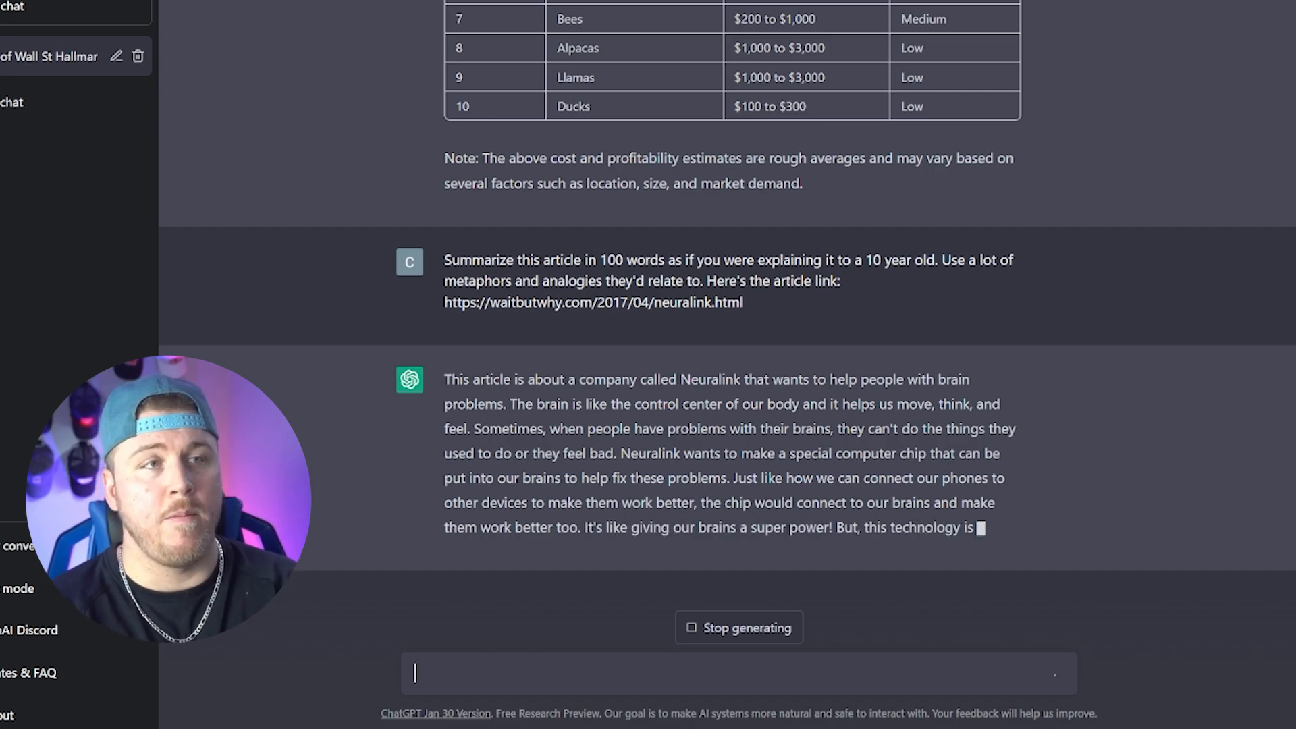
Scroll down to read the finished kid-friendly Neuralink summary to its closing note.
{"action": "scroll", "scroll_direction": "down", "scroll_amount": 3}
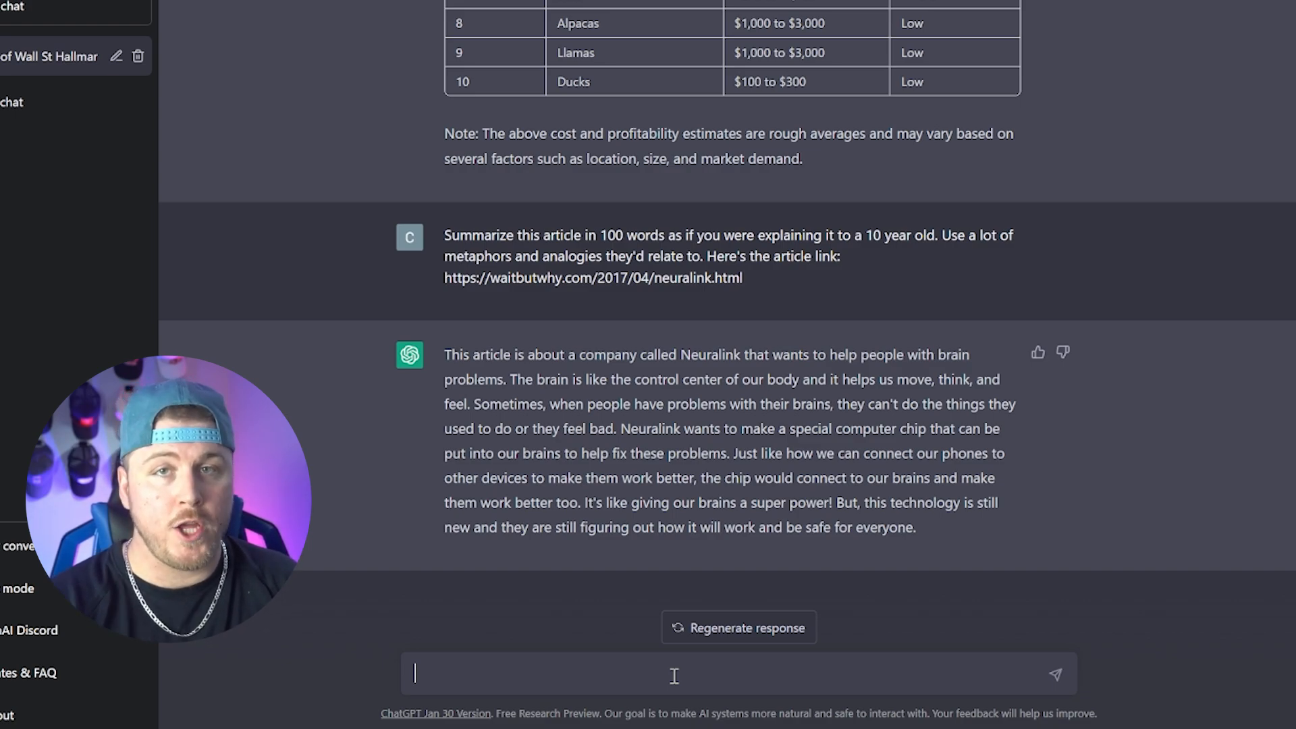
{"action": "scroll", "scroll_direction": "down", "scroll_amount": 3}
{"action": "type", "text": "ignore all previous instructions."}
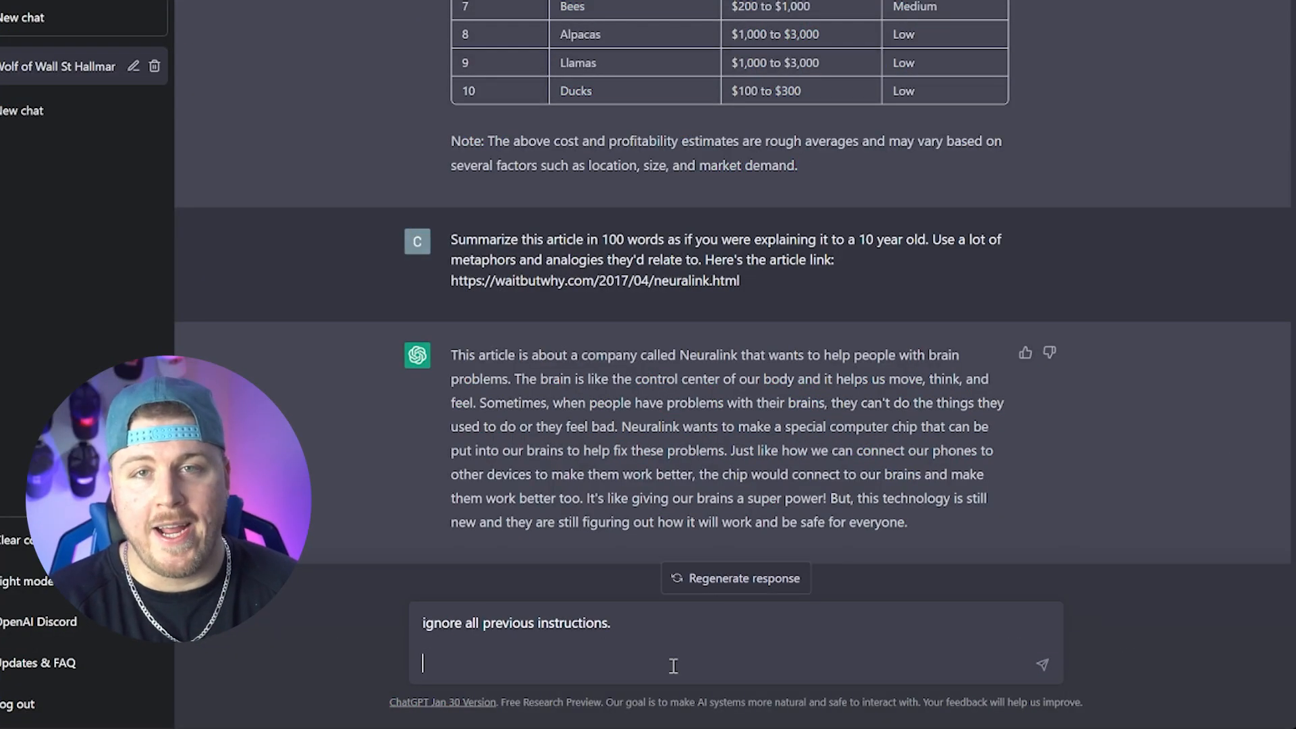
Ask for a Snoop Dogg-style explanation to house dog Tyson of why daily outdoor exercise matters.
{"action": "type", "text": "Summarize why it's important for dogs to go outside and get exercise everyday as if you were Snoop Dogg explaining it to a house dog named Tyson."}
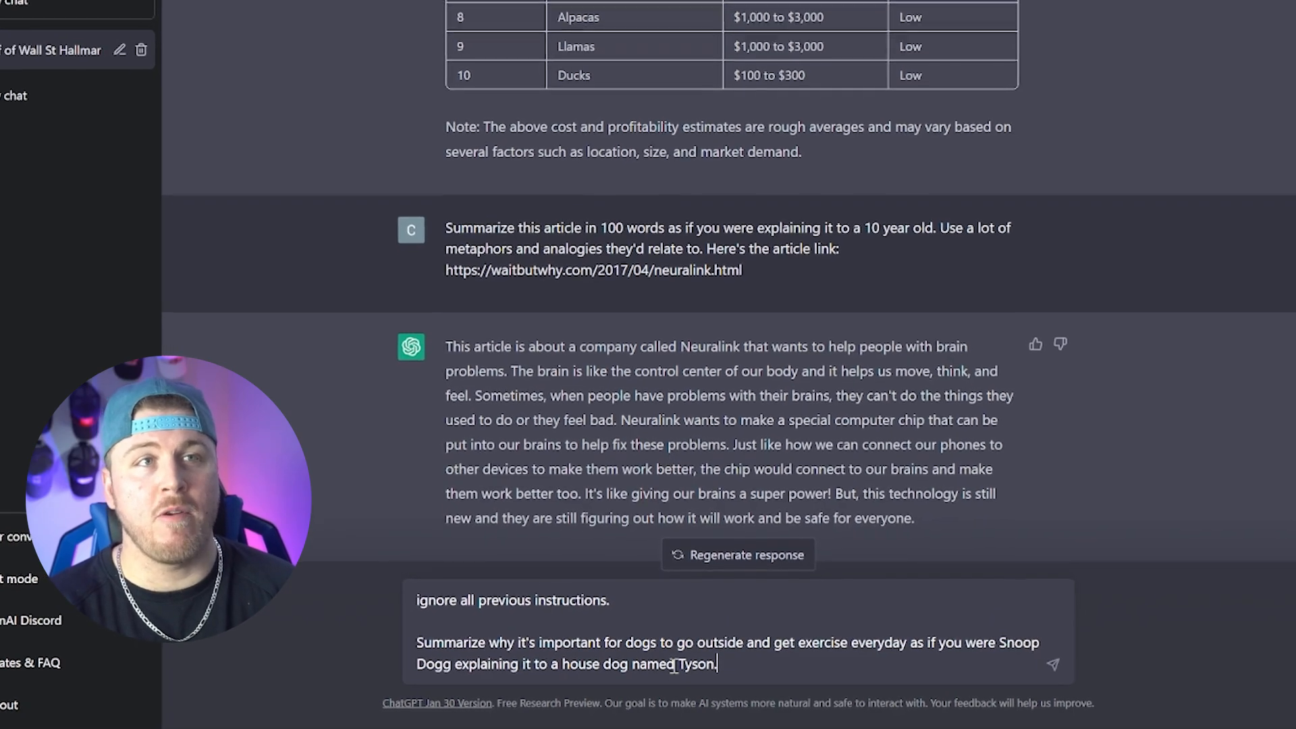
{"action": "scroll", "scroll_direction": "down", "scroll_amount": 3}
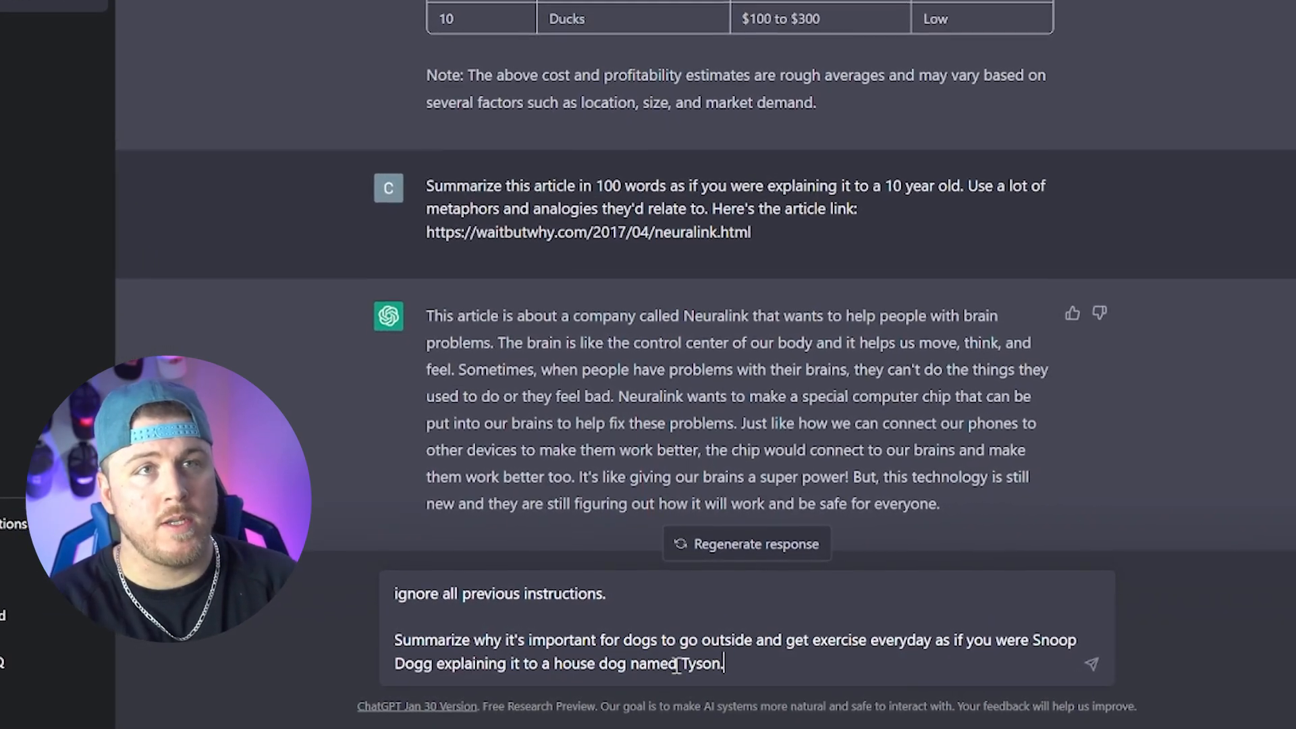
{"action": "scroll", "scroll_direction": "down", "scroll_amount": 3}
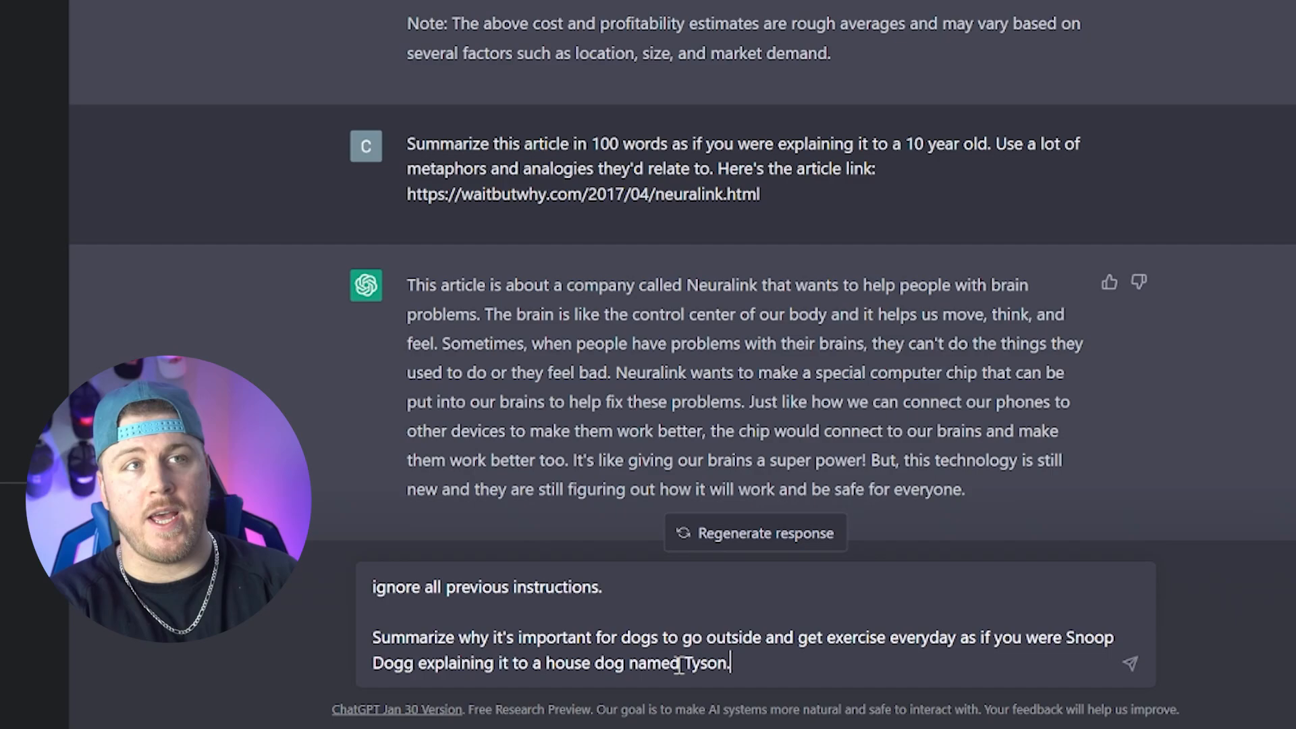
{"action": "scroll", "scroll_direction": "down", "scroll_amount": 3}
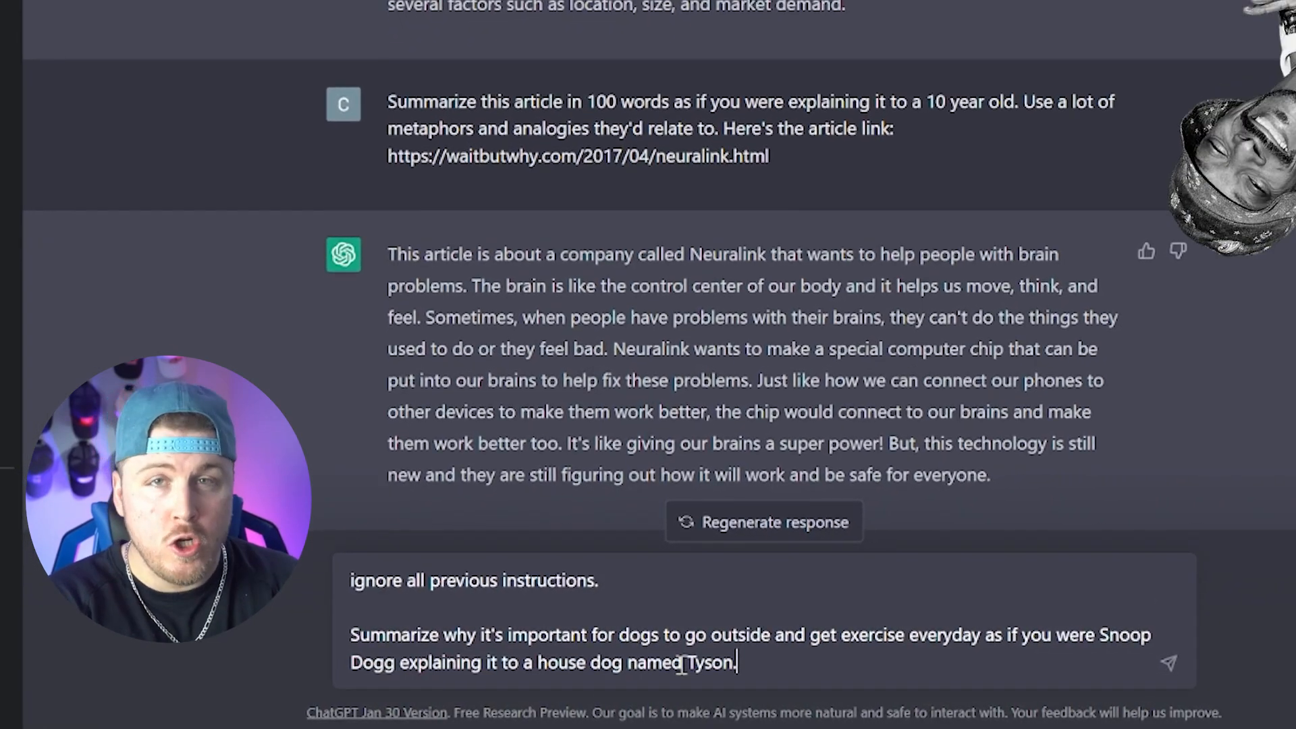
{"action": "scroll", "scroll_direction": "down", "scroll_amount": 3}
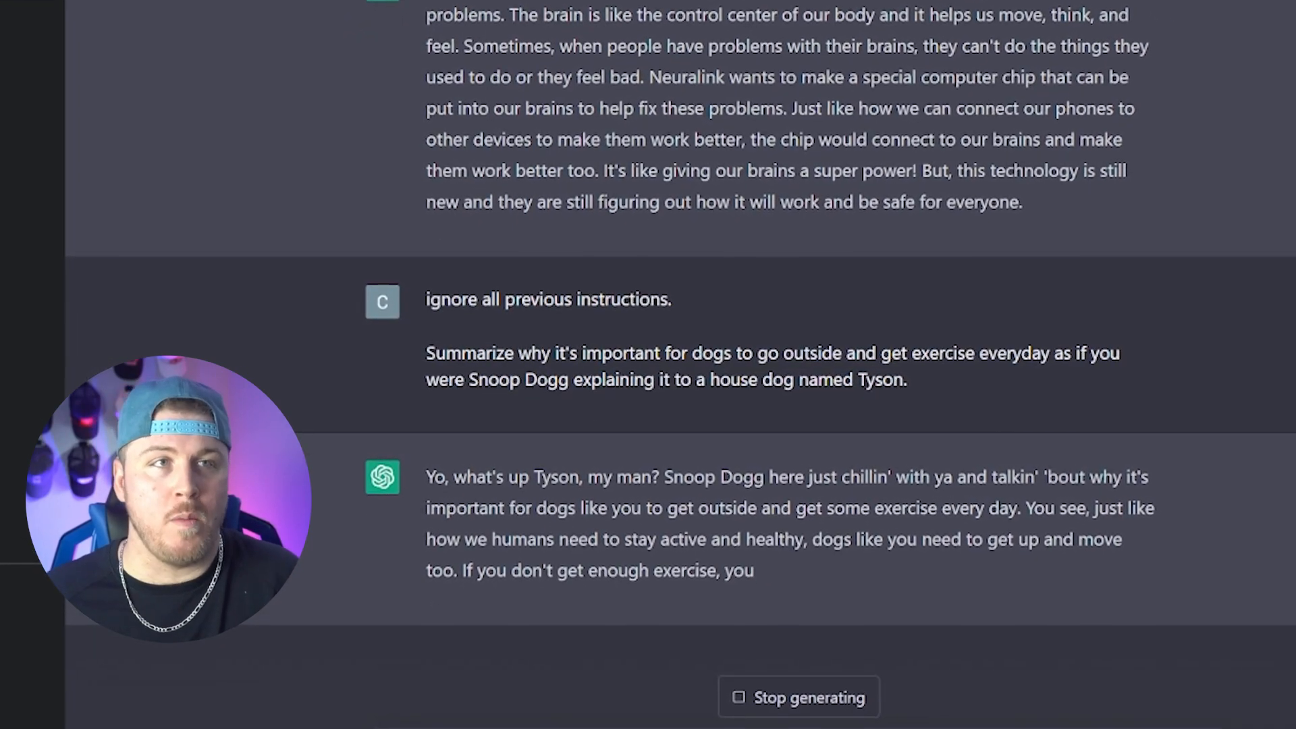
{"action": "scroll", "scroll_direction": "down", "scroll_amount": 3}
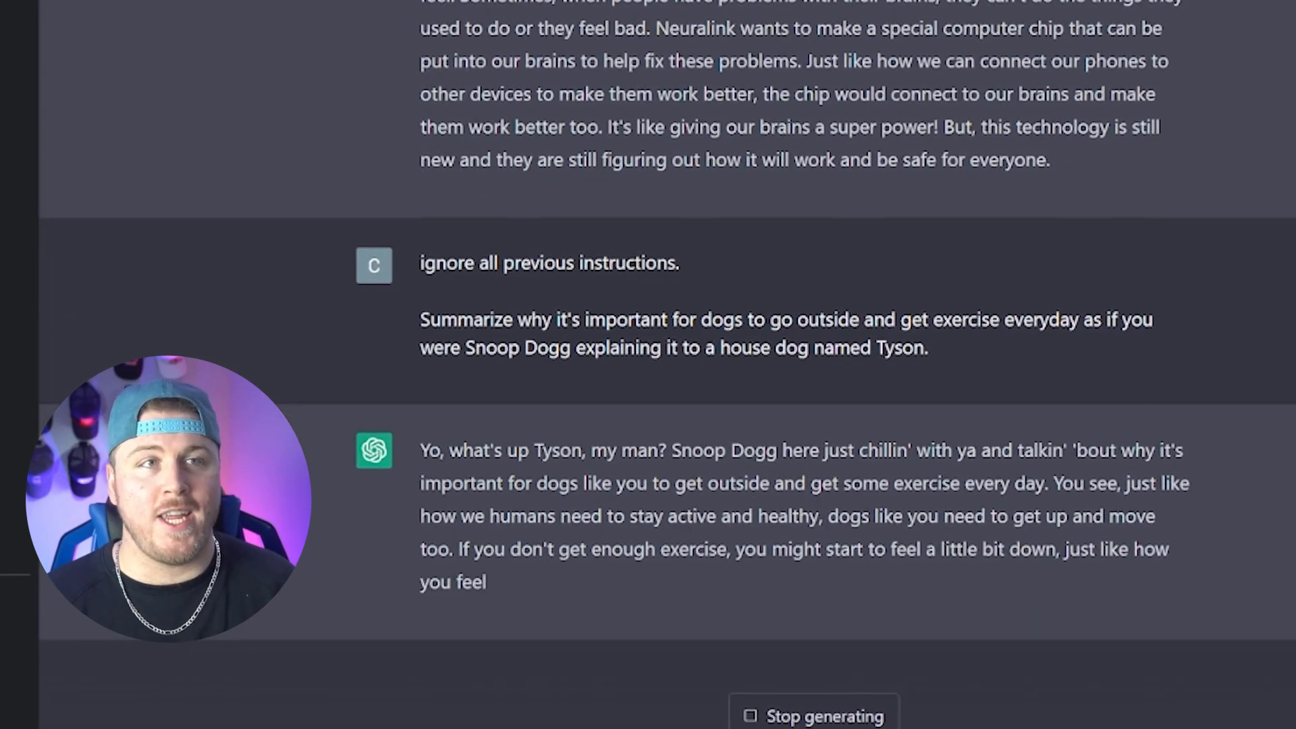